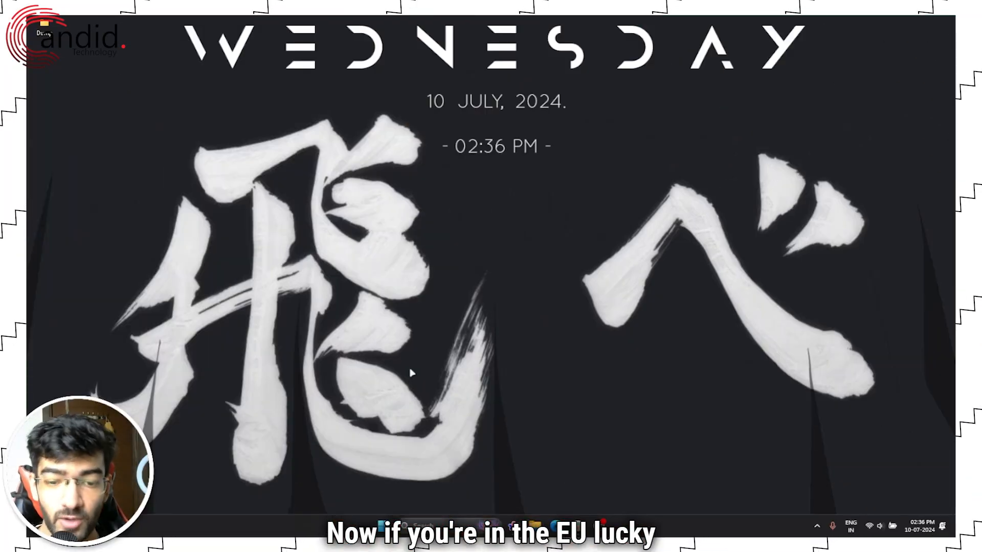
mouse_move(495, 382)
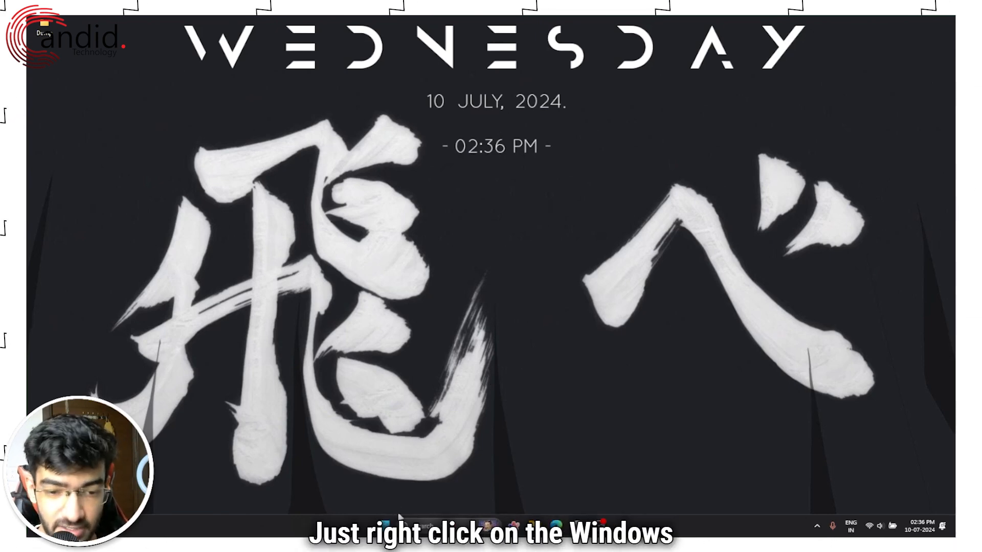
In Settings > Apps > Installed apps, search 'Microsoft edge' to list its three entries.
right_click(483, 523)
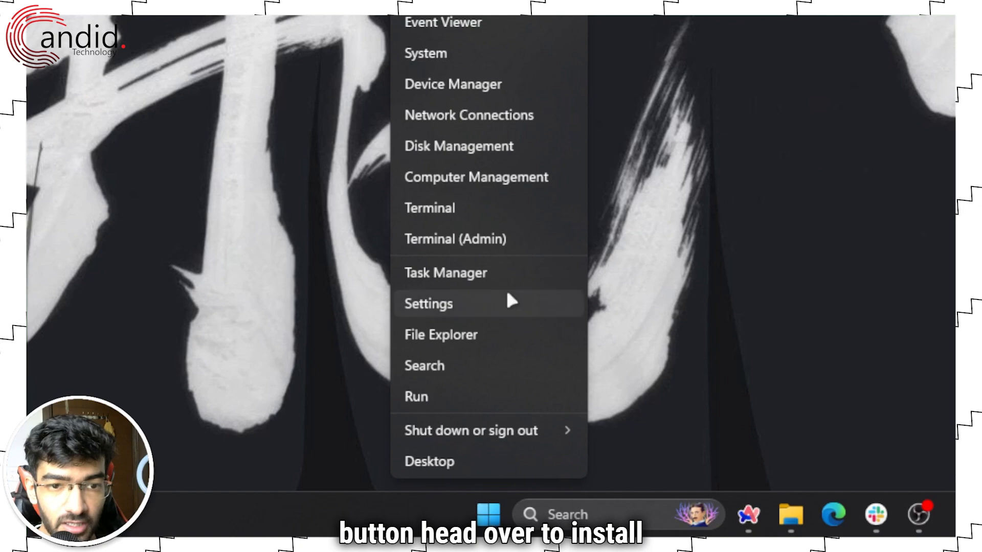
left_click(429, 303)
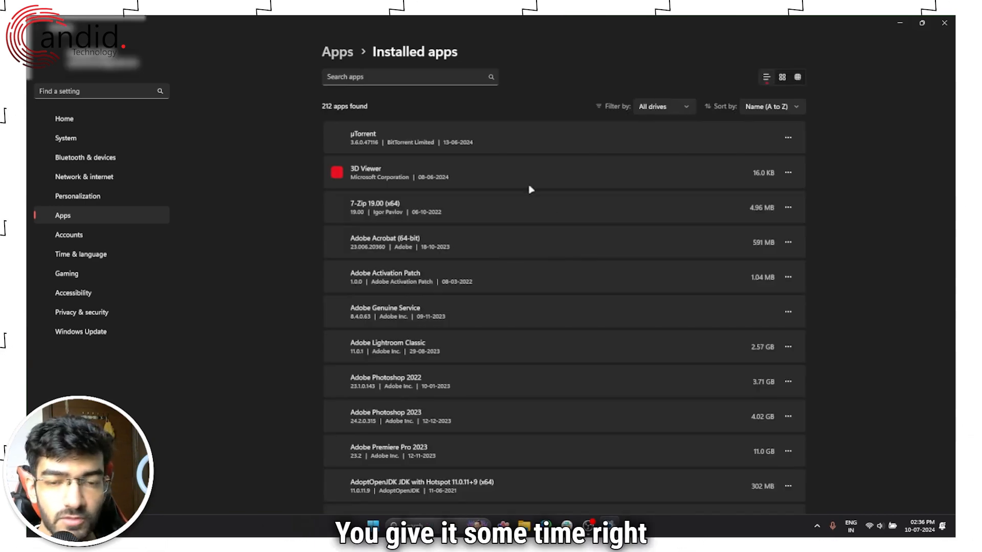
left_click(400, 77)
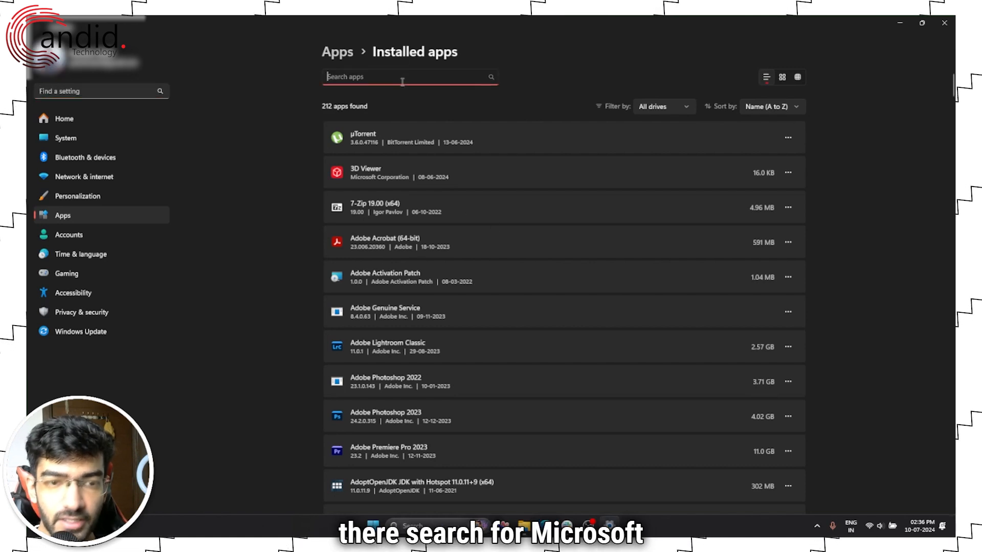
type("Microsoft edge")
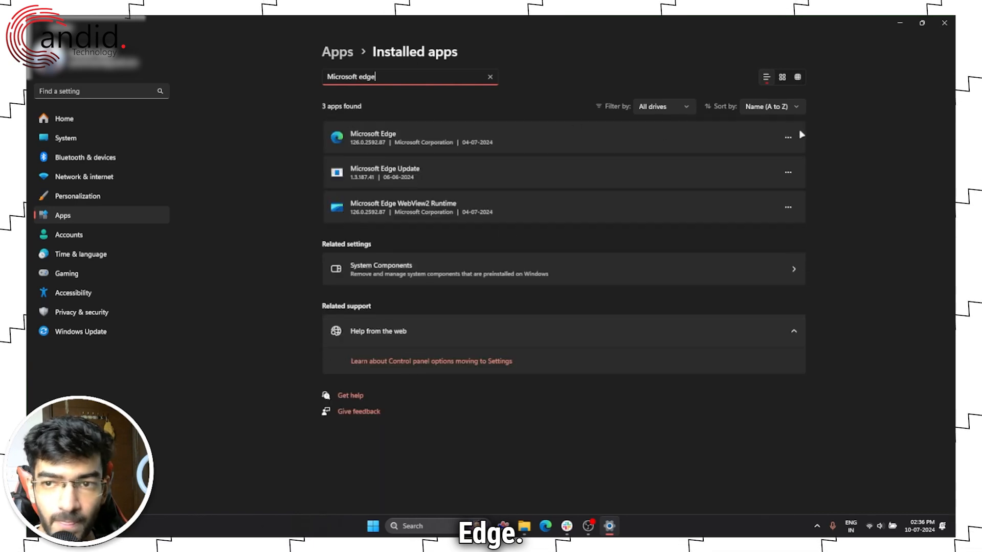
left_click(788, 137)
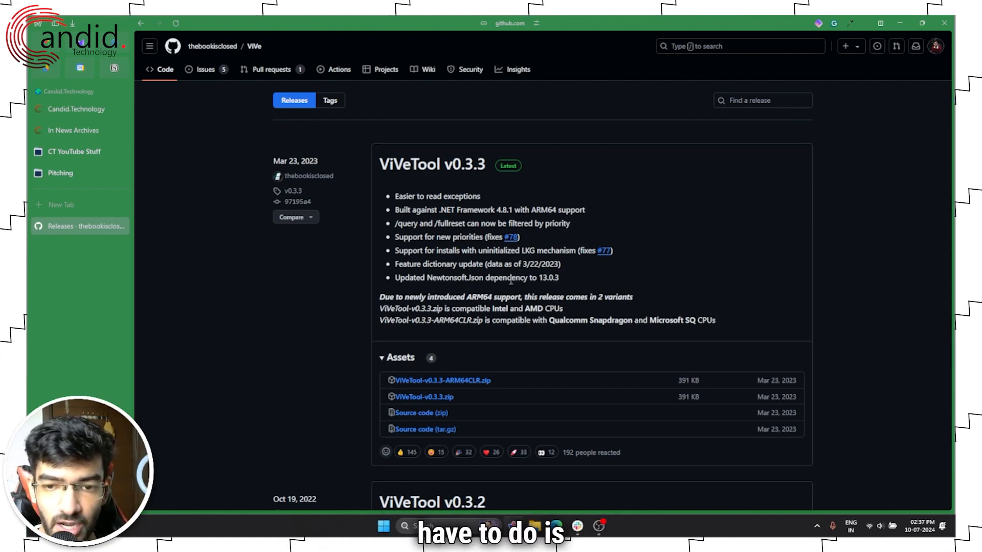
Scroll the ViVeTool Releases page down to the v0.3.3 Assets section.
scroll("down", 3)
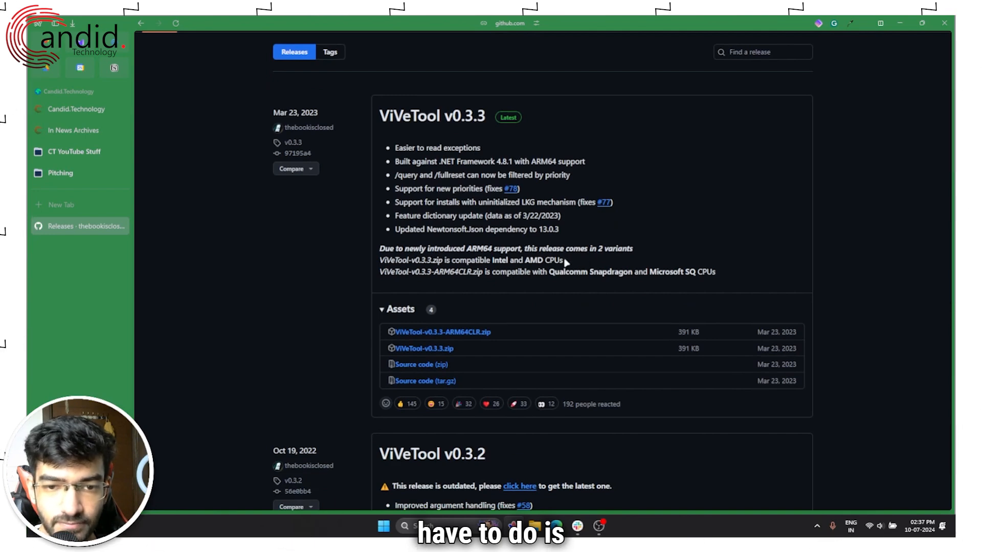
mouse_move(498, 329)
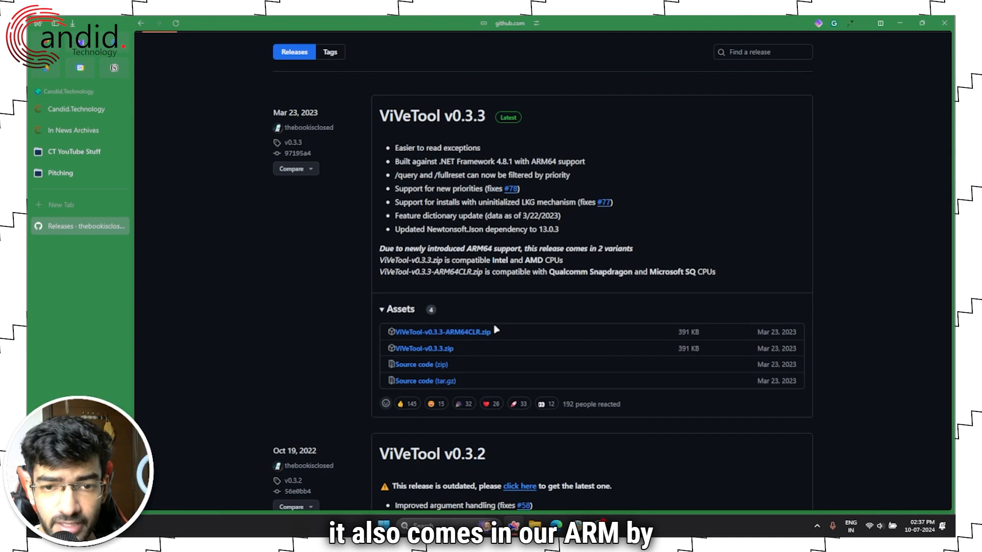
scroll("down", 3)
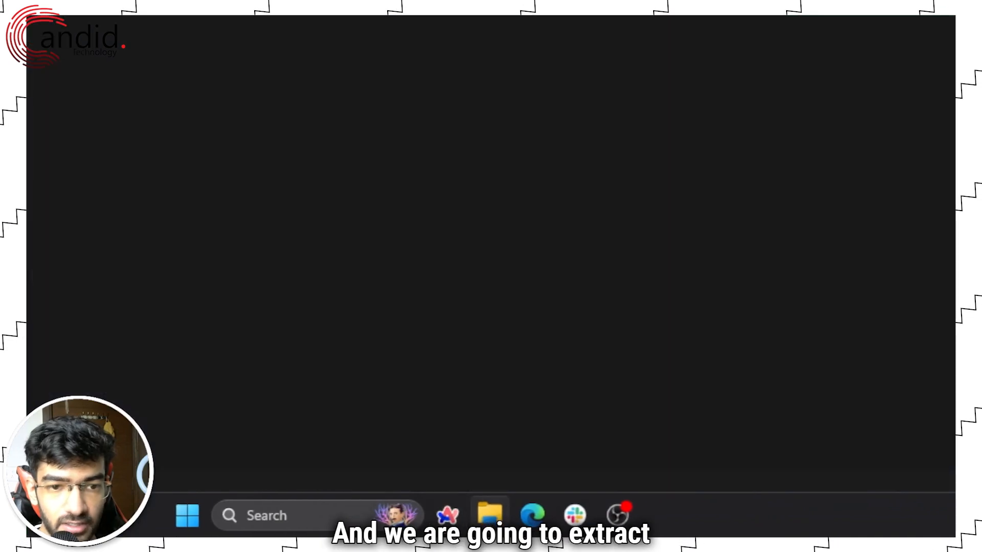
Extract ViVeTool-v0.3.3.zip from Desktop > Dump into its suggested ViVeTool-v0.3.3 folder.
left_click(489, 512)
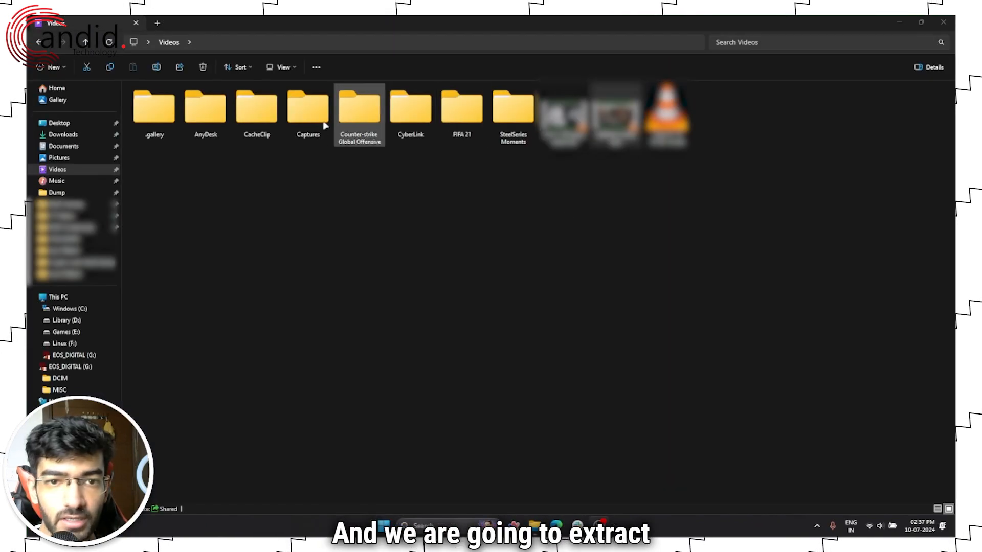
left_click(57, 192)
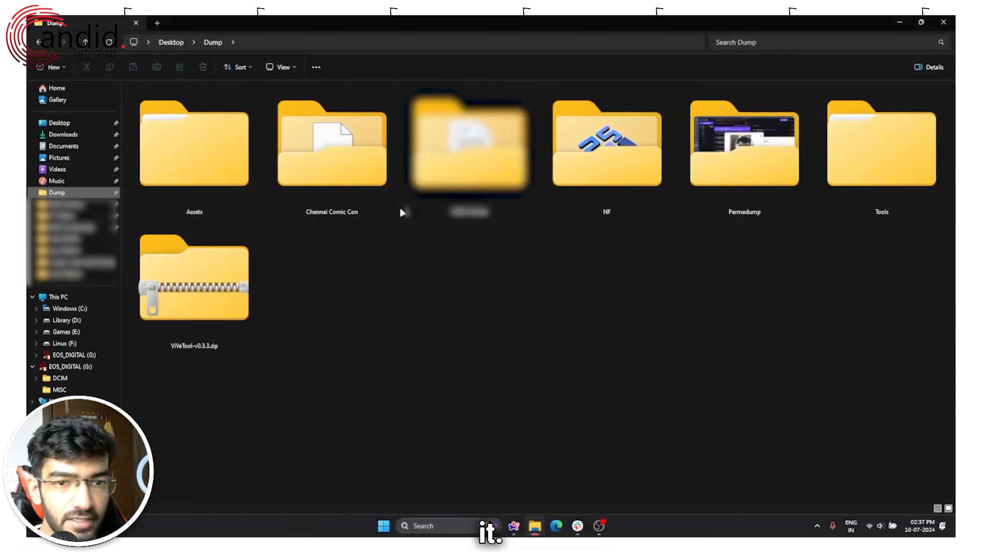
right_click(195, 284)
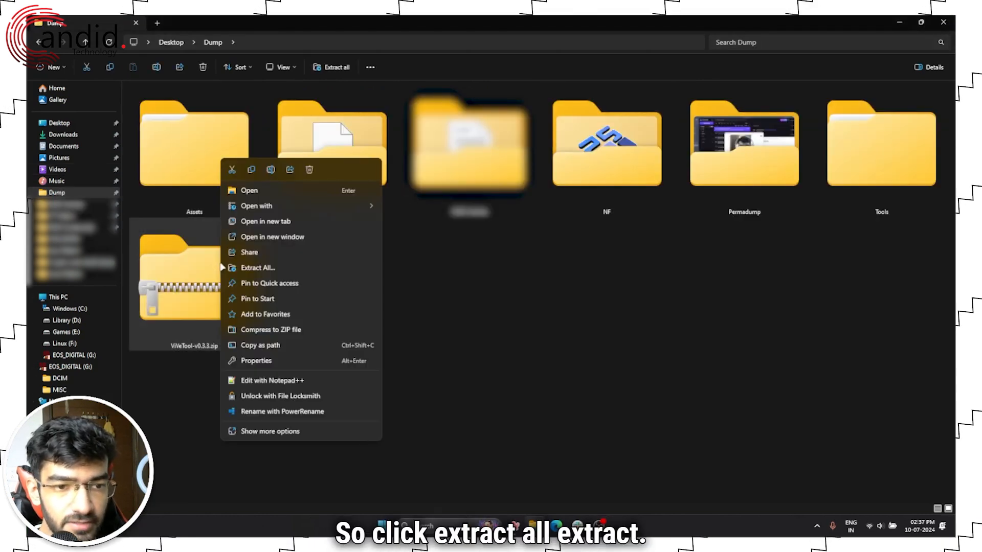
left_click(258, 268)
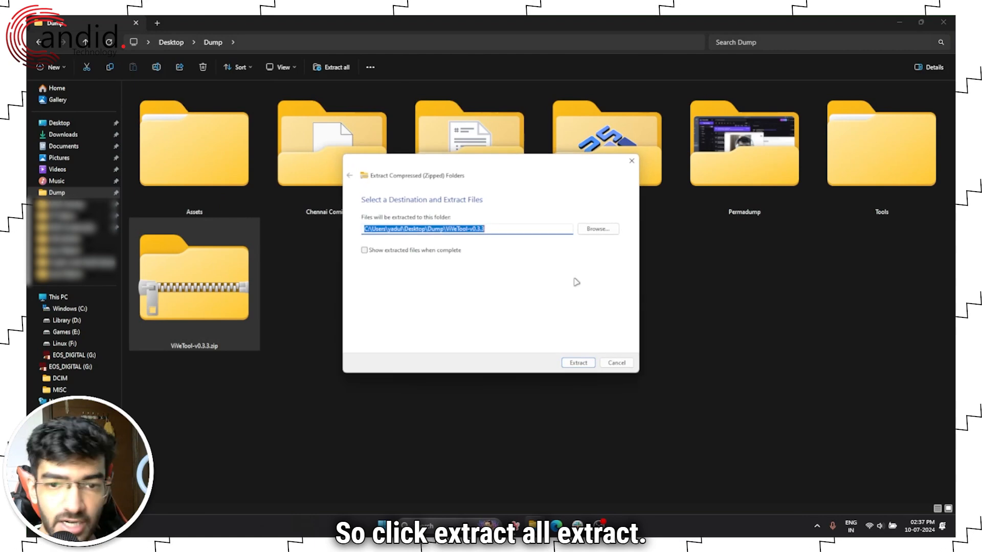
left_click(578, 362)
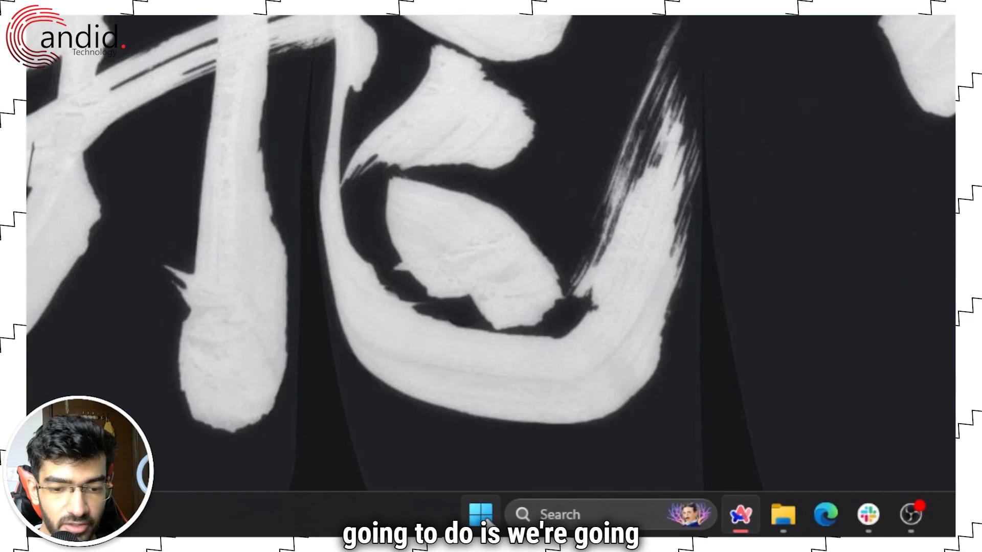
Start Terminal (Admin) and cd to C:\Users\yadul\Desktop\Dump\ViVeTool-v0.3.3.
right_click(481, 514)
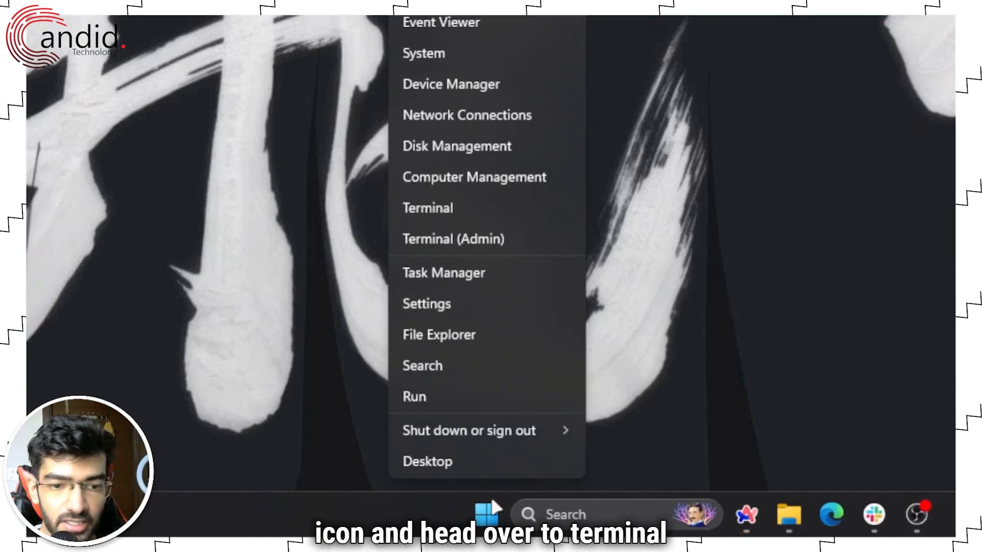
left_click(453, 239)
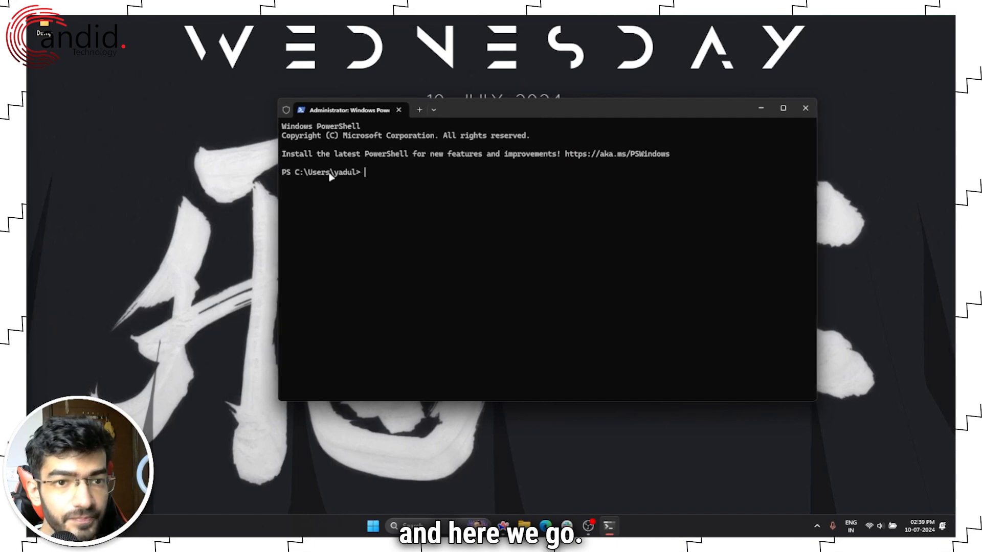
mouse_move(409, 180)
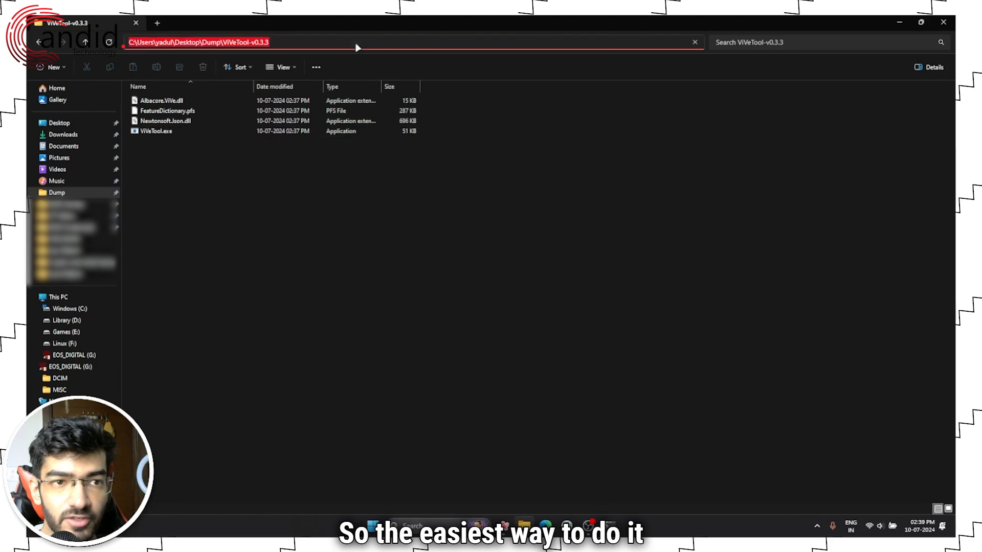
left_click(325, 42)
type("cd")
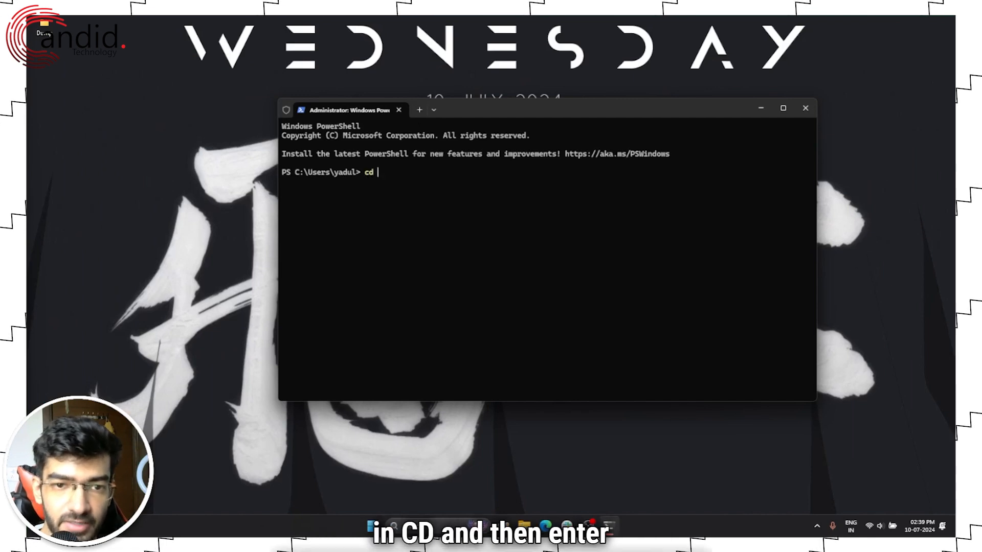
type("C:\\Users\\yadul\\Desktop\\Dump\\ViVeTool-v0.3.3")
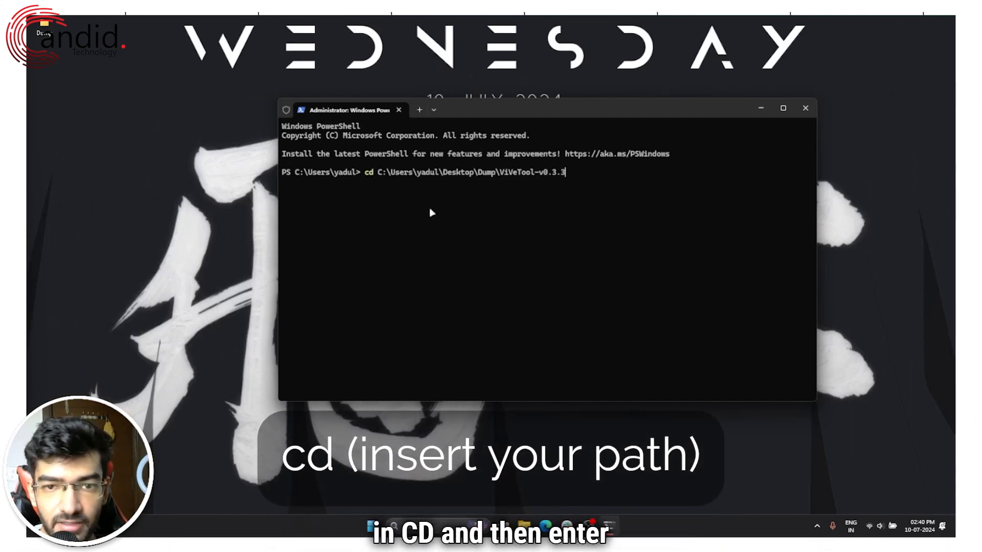
key("Enter")
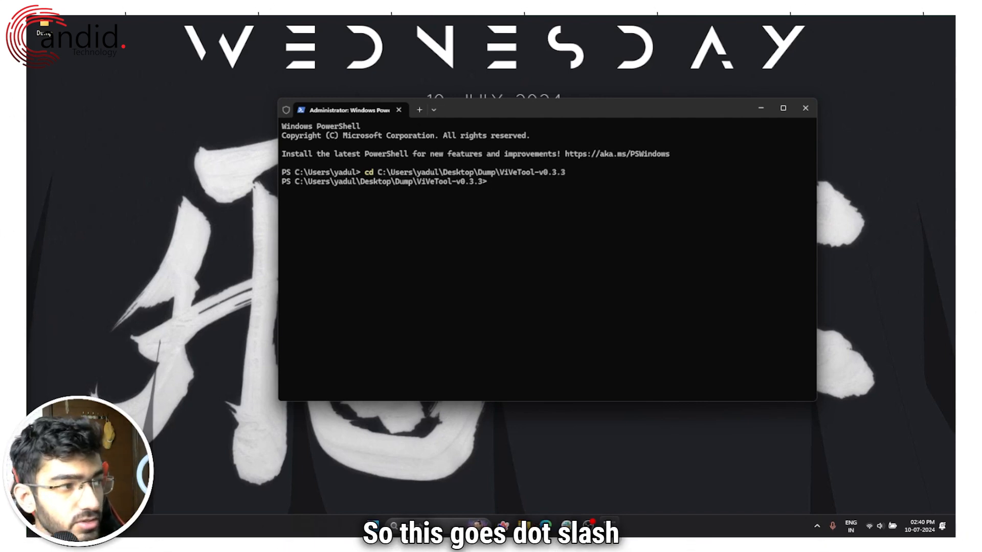
Run ./vivetool /enable /id:44353396 and get the 'set successfully' confirmation.
type("./v")
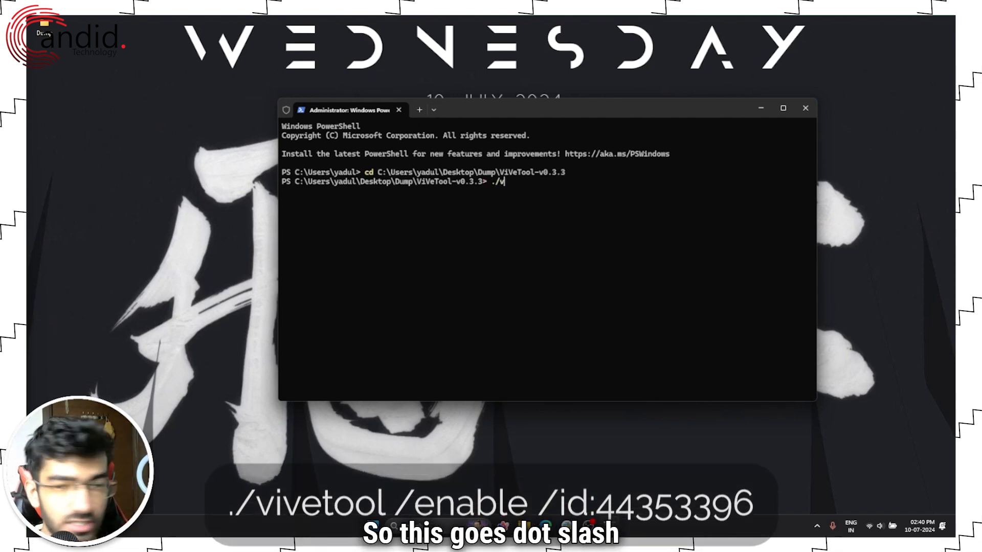
type("ivetool")
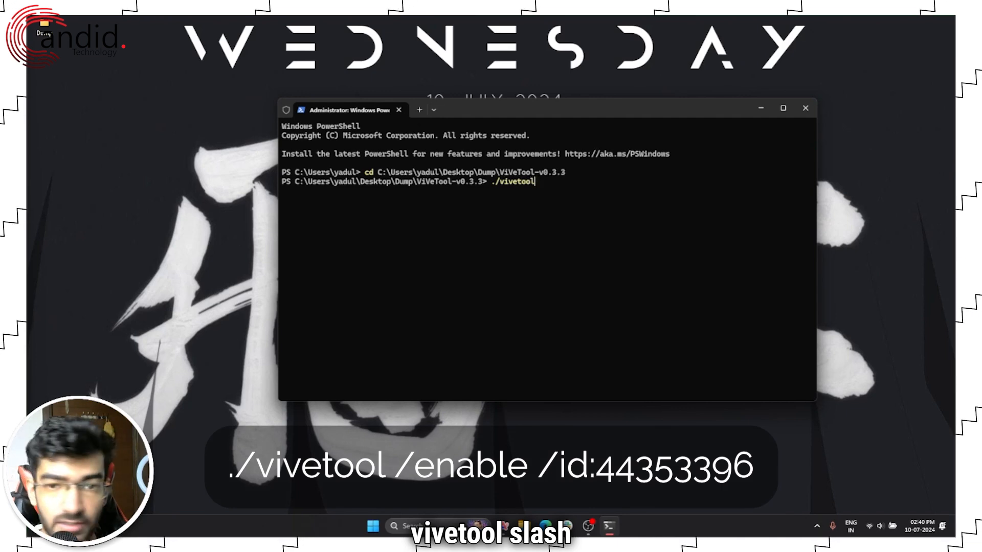
type("/enable")
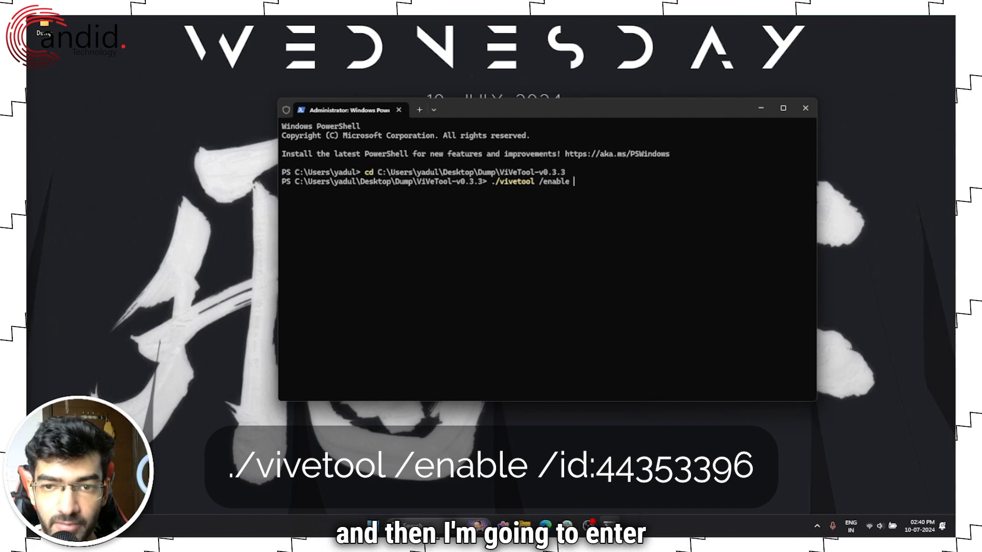
type("/id:")
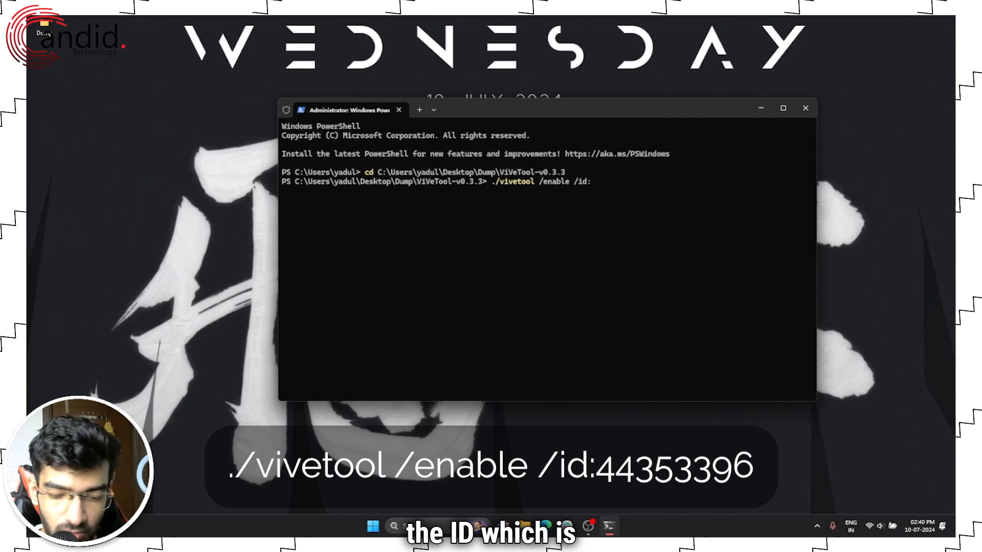
type("4435339")
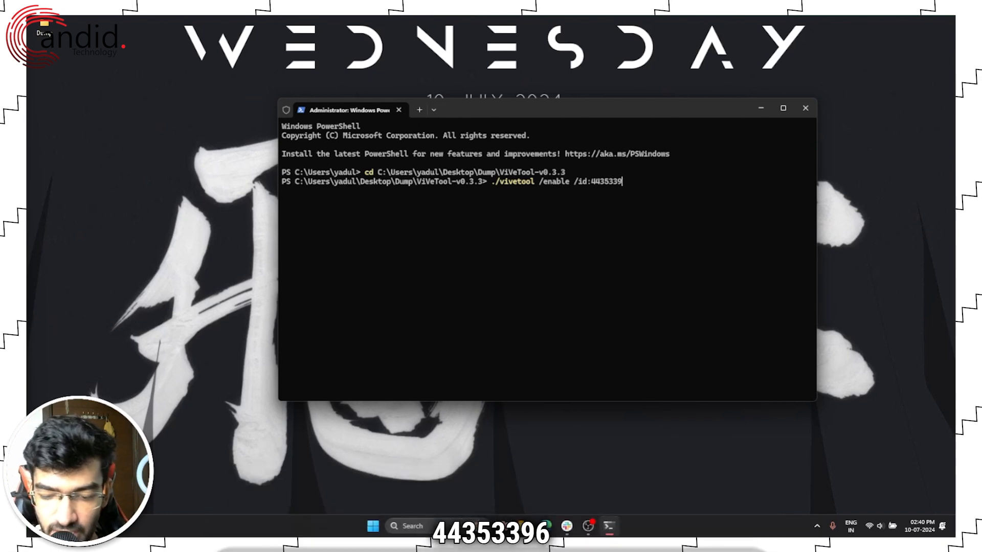
key("Enter")
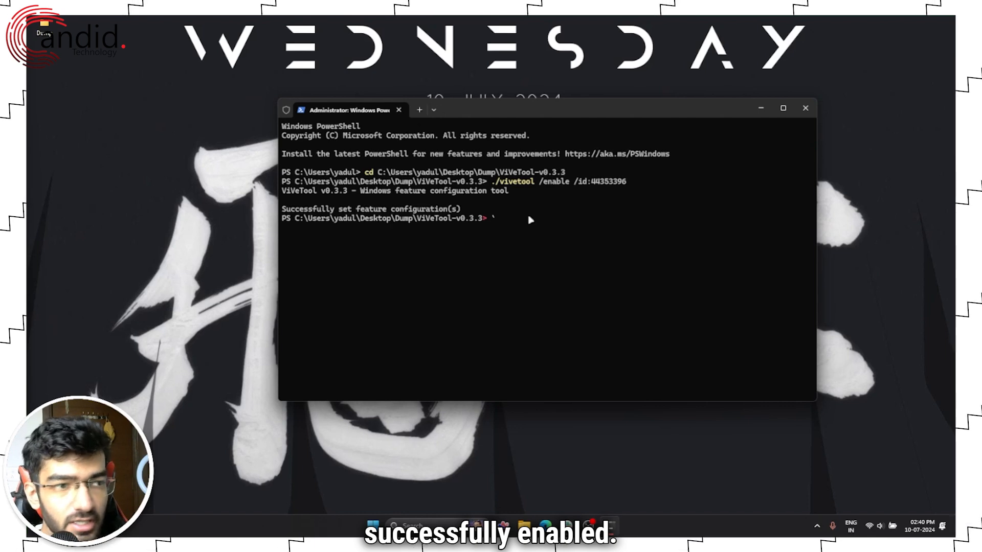
left_click(784, 108)
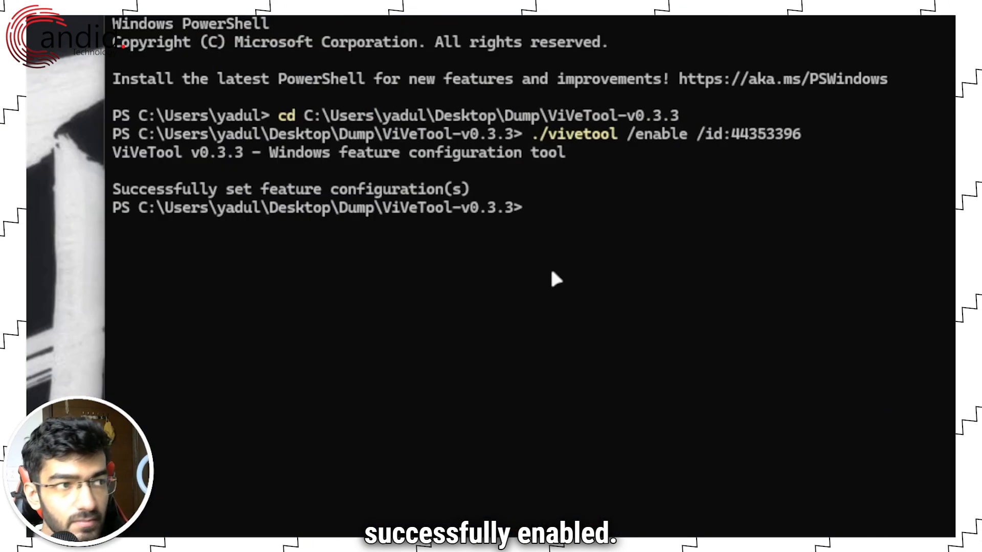
mouse_move(165, 223)
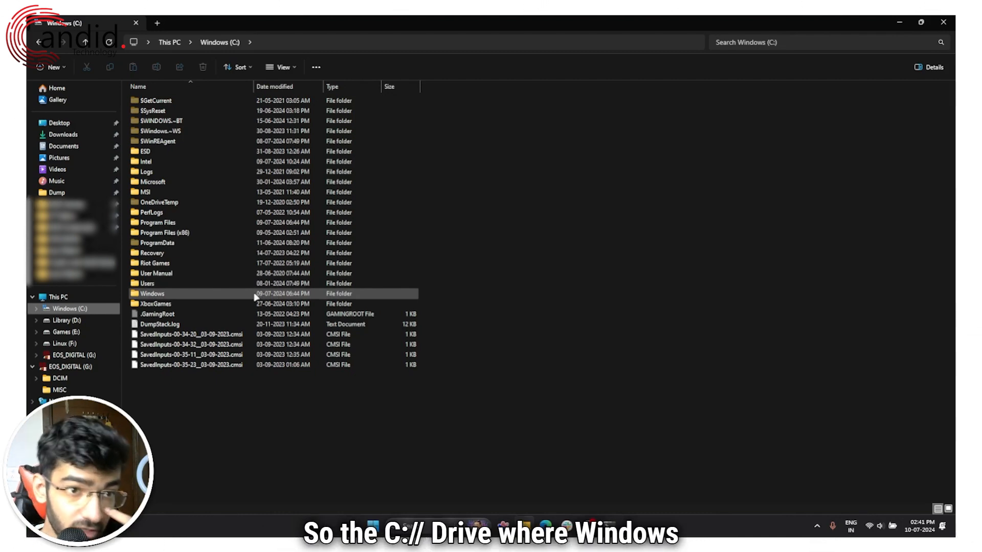
Navigate C:\Windows > System32 and scroll to IntegratedServicesRegionPolicySet.json.
double_click(151, 293)
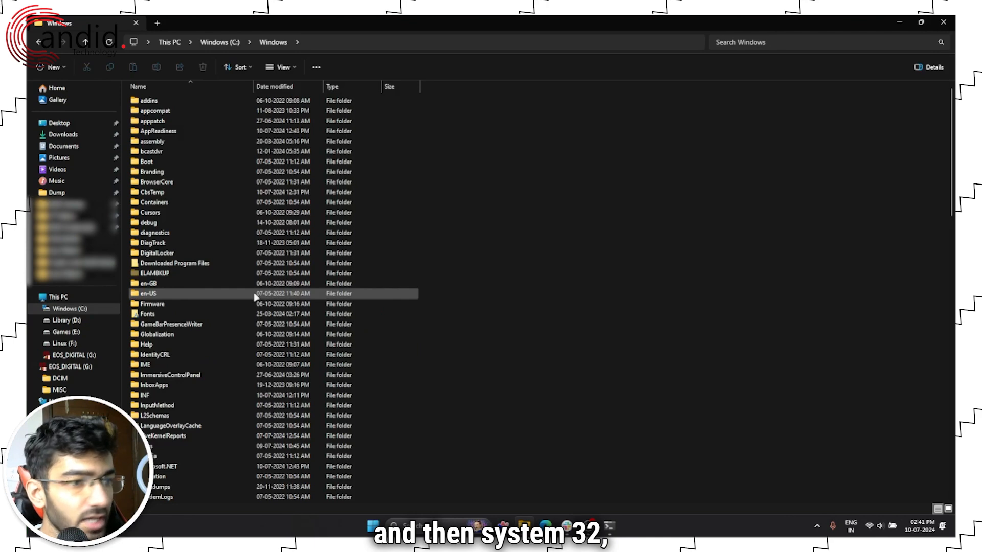
scroll("down", 3)
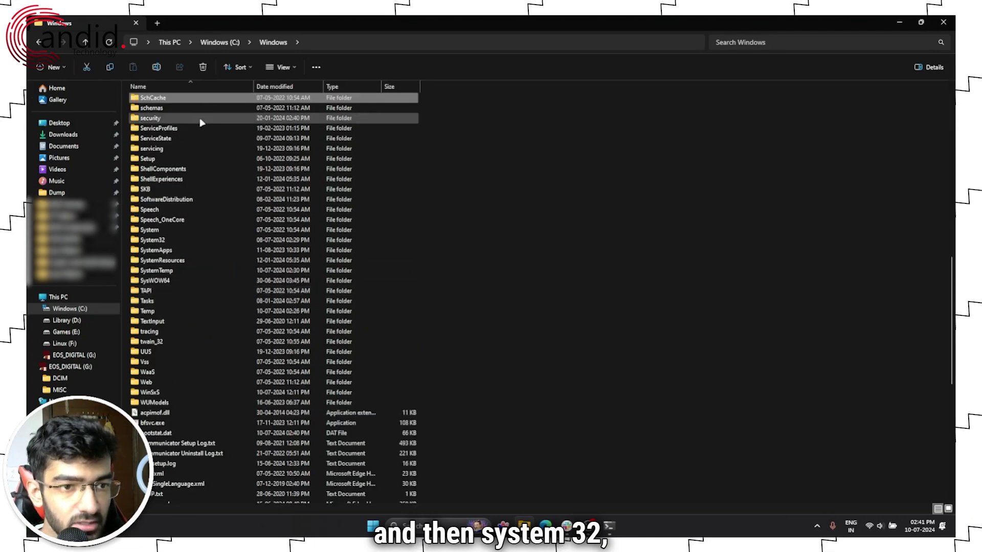
double_click(152, 239)
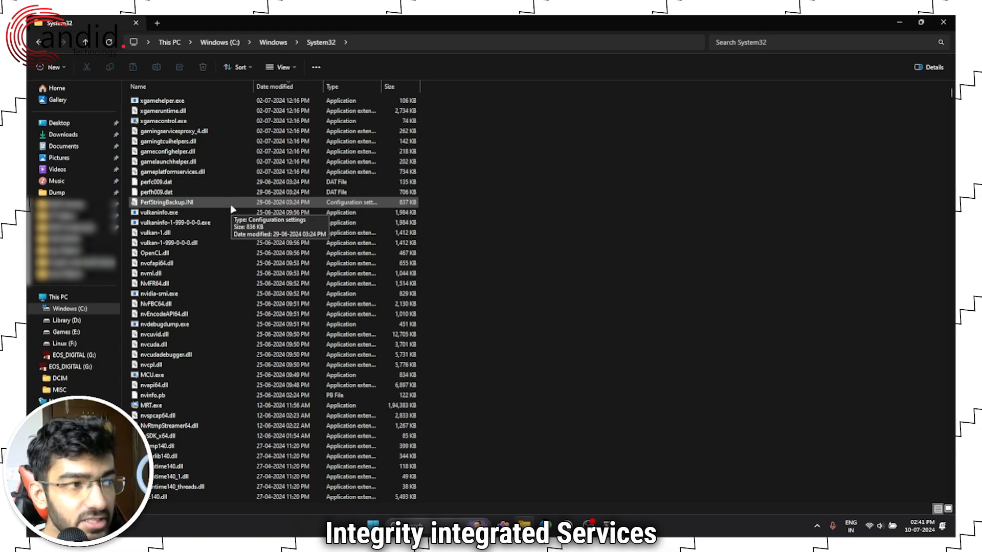
scroll("down", 3)
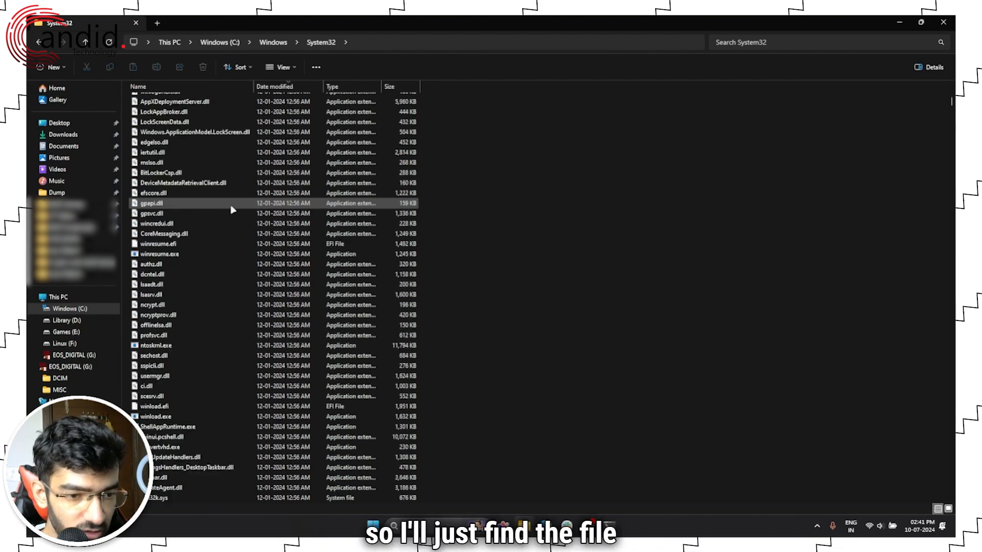
scroll("down", 3)
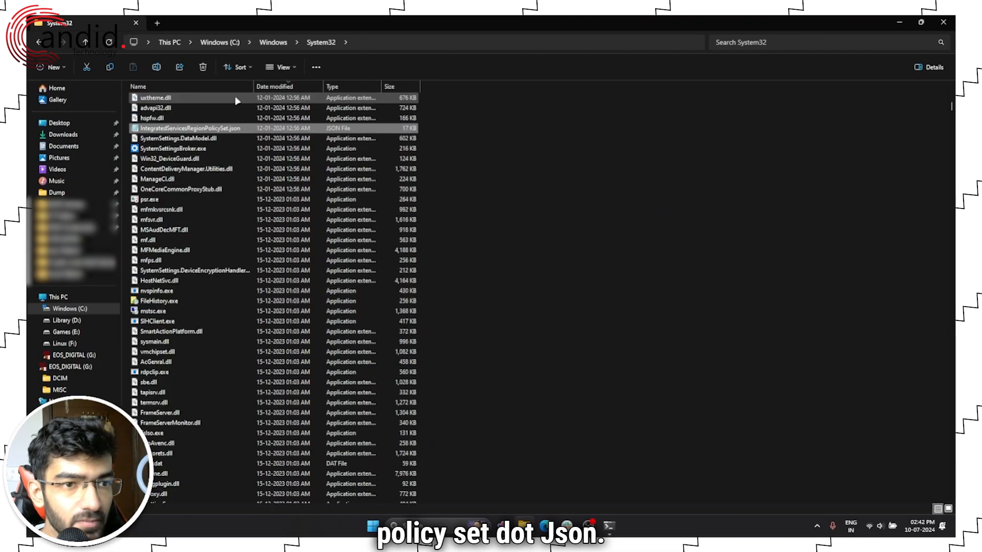
Reach the JSON file's Advanced Security settings and start changing its owner.
right_click(188, 128)
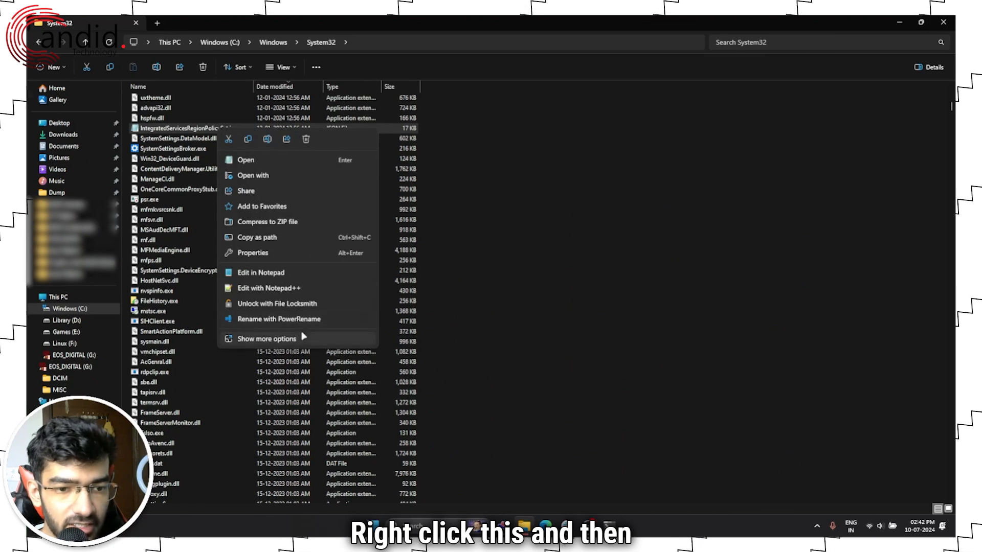
left_click(252, 252)
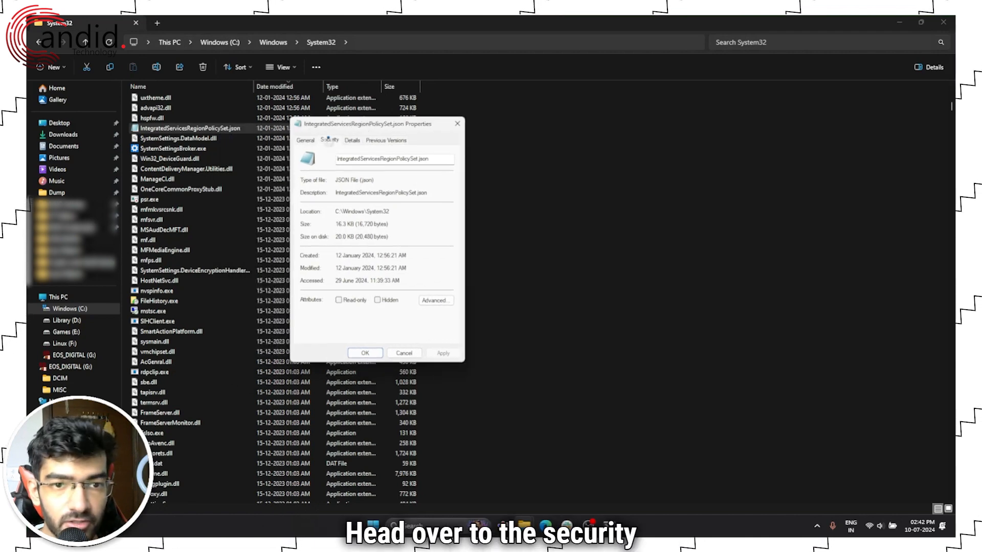
left_click(330, 140)
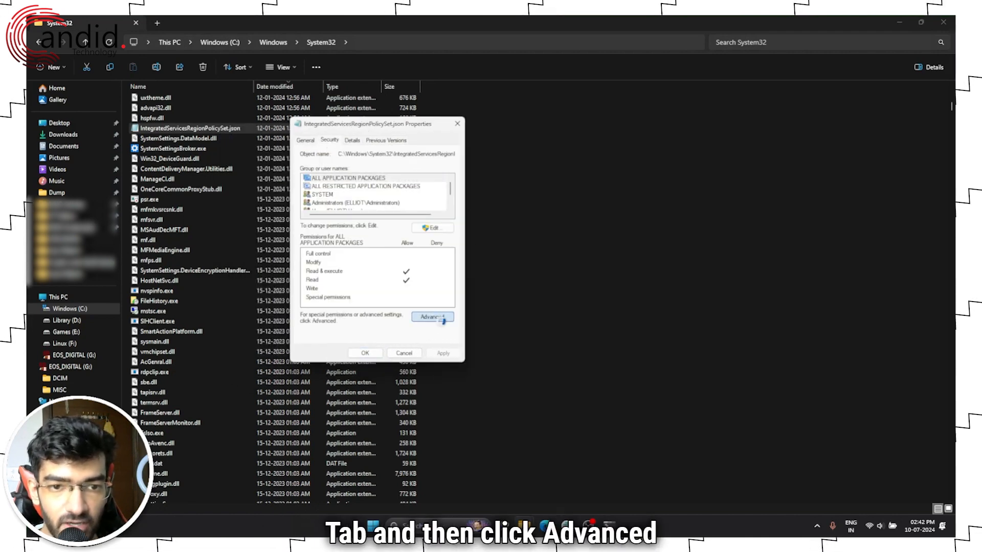
left_click(433, 317)
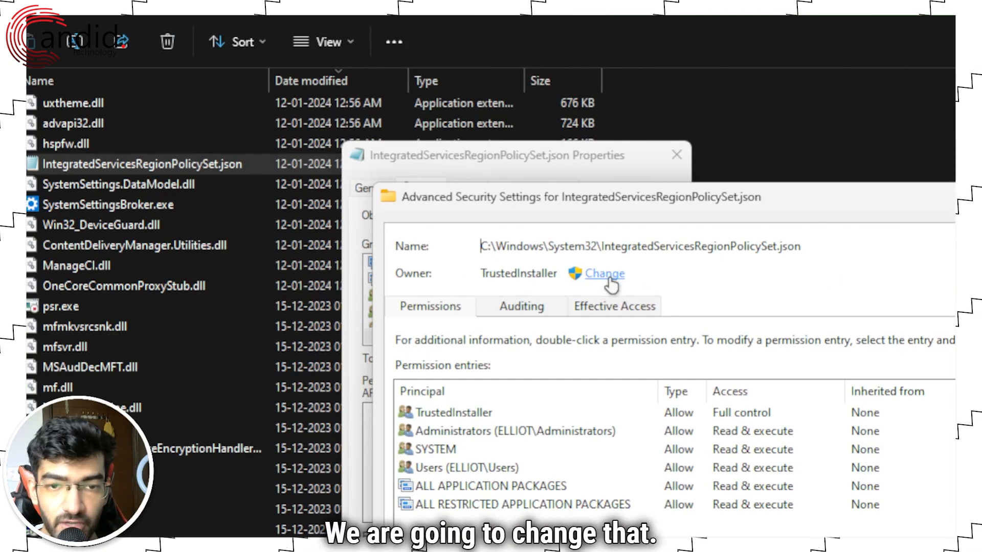
left_click(603, 273)
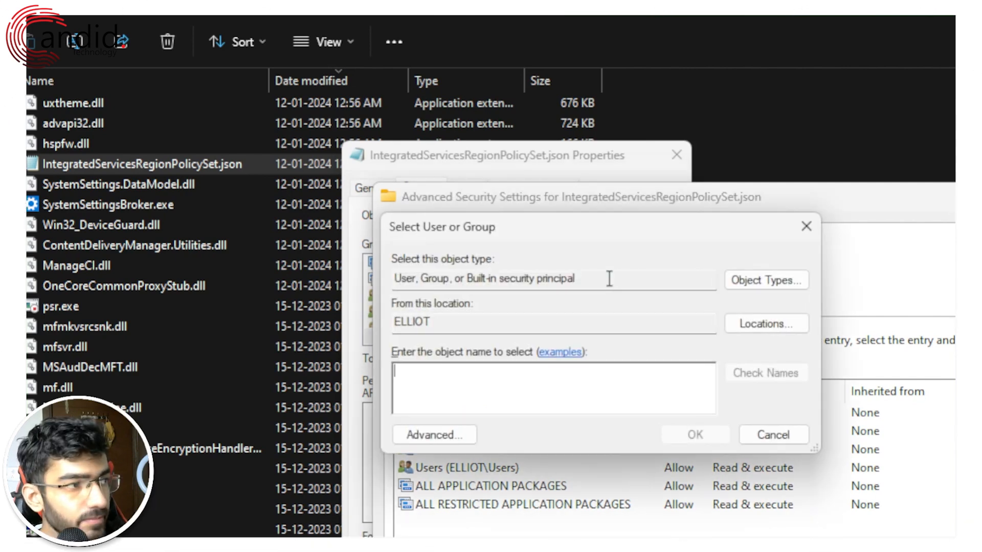
Enter Administrators, verify the name, and apply it as the file's new owner.
type("A")
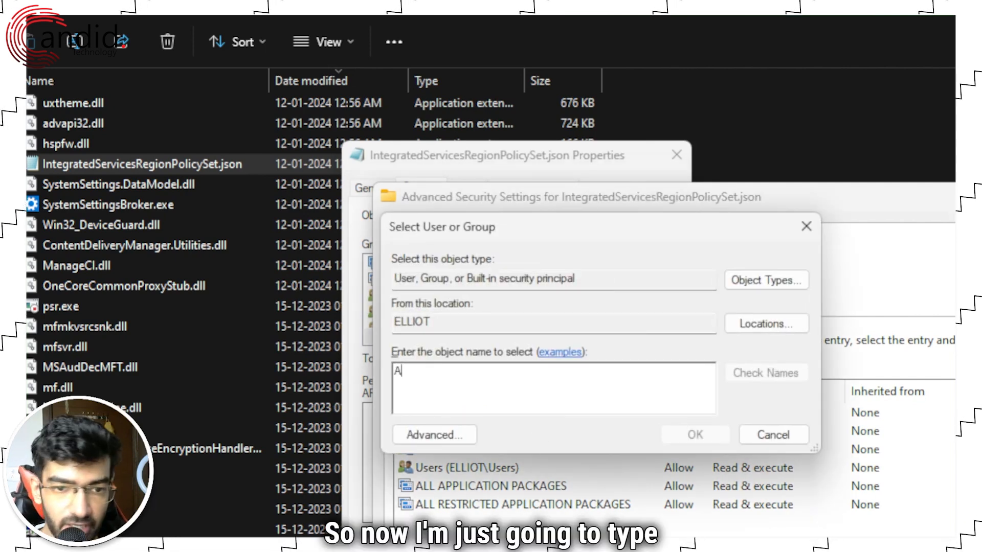
type("dministrators")
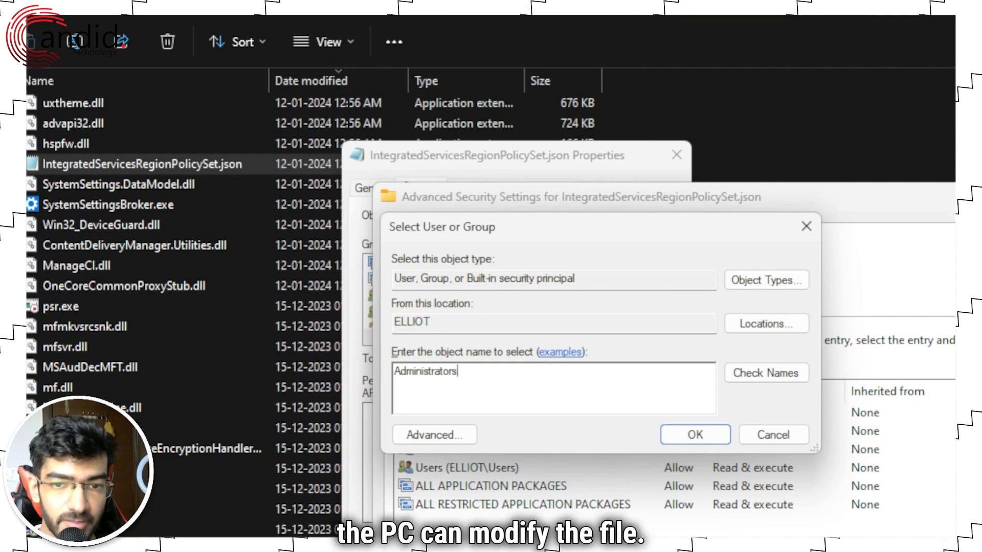
mouse_move(754, 431)
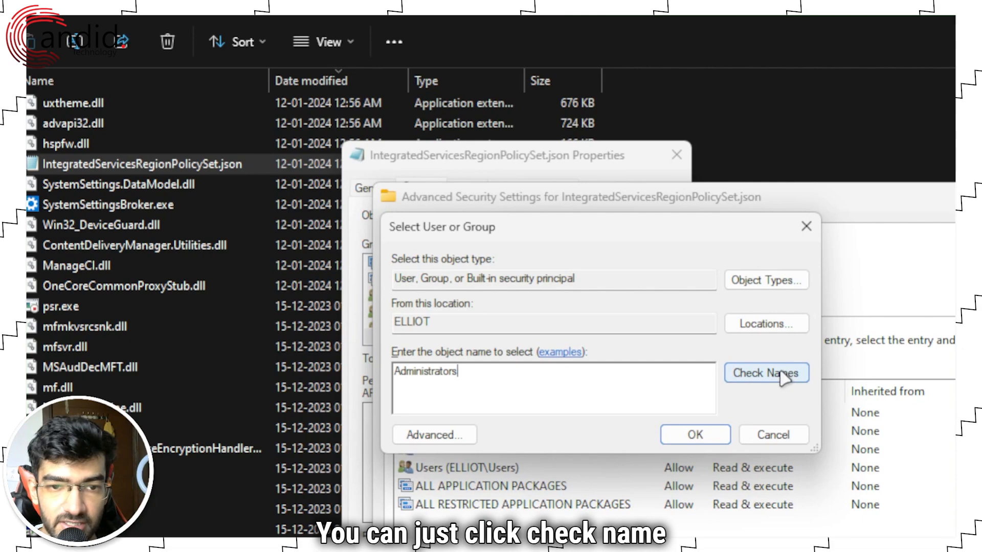
left_click(766, 372)
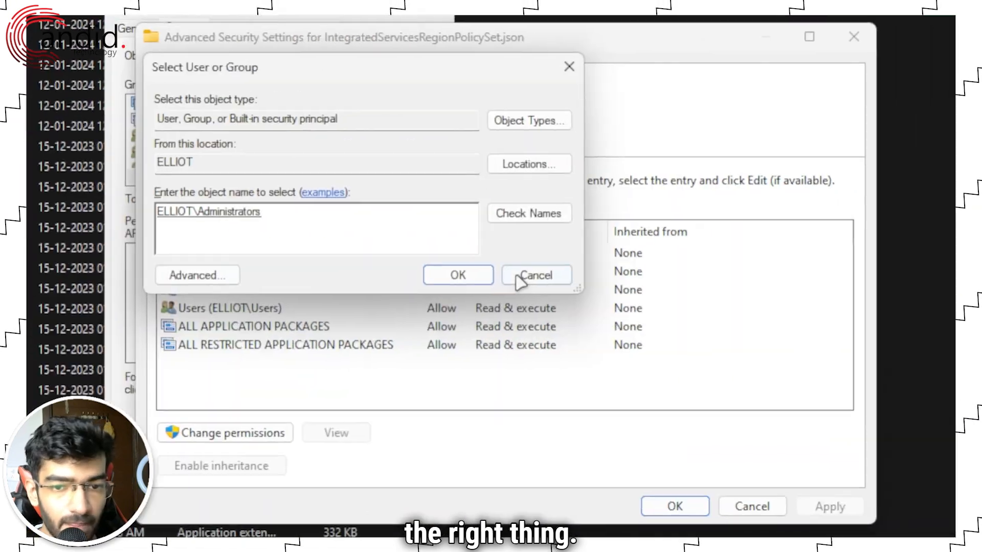
left_click(535, 274)
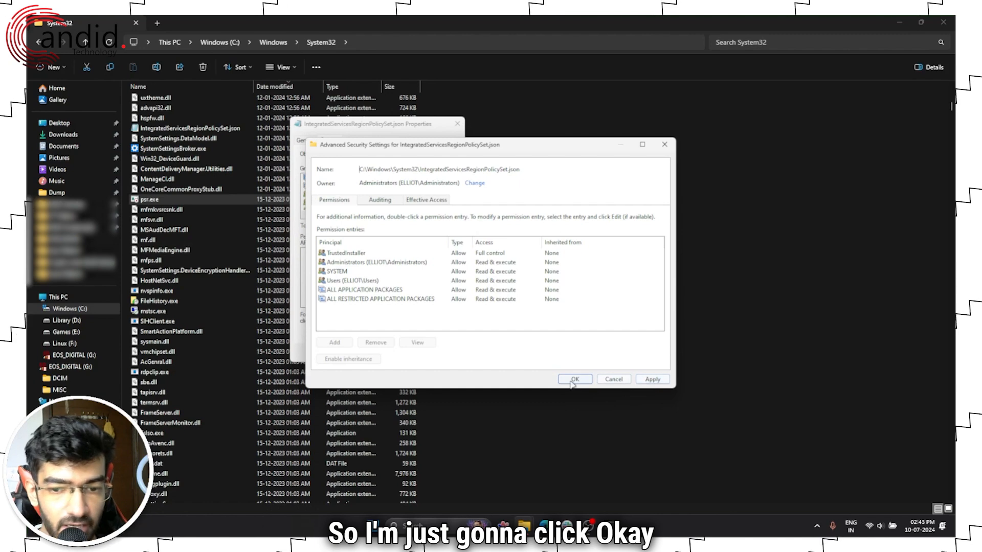
left_click(575, 379)
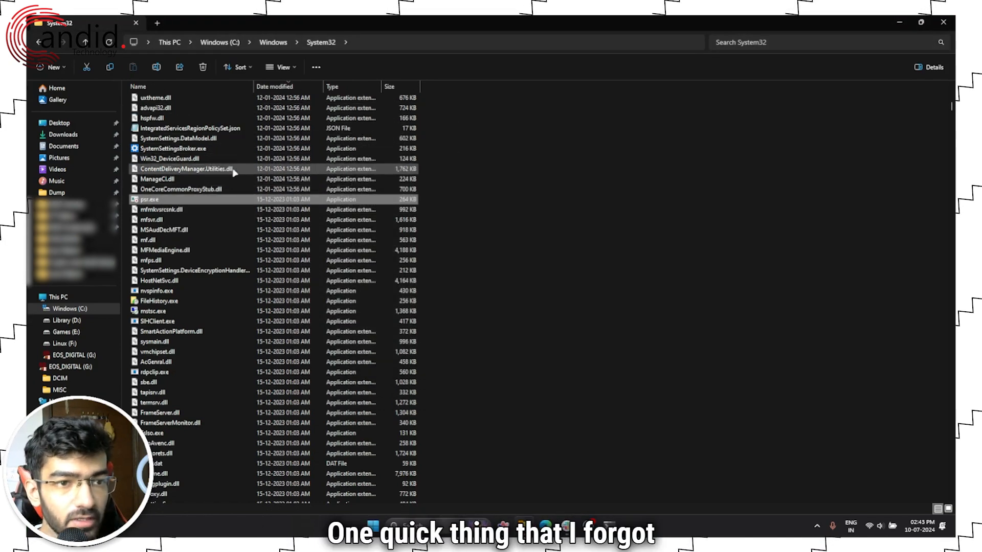
right_click(188, 128)
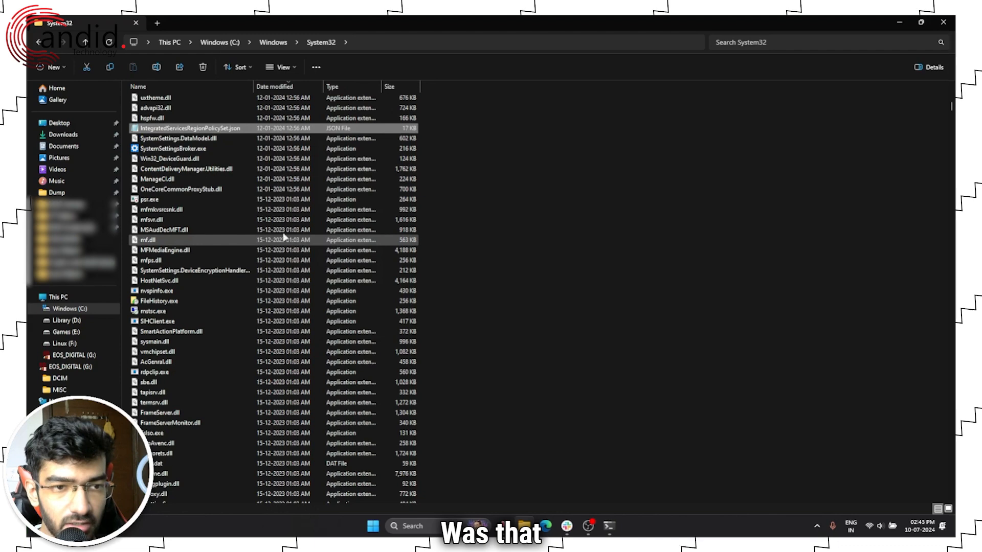
Reopen the JSON file's Advanced Security settings and select the Administrators entry.
right_click(190, 128)
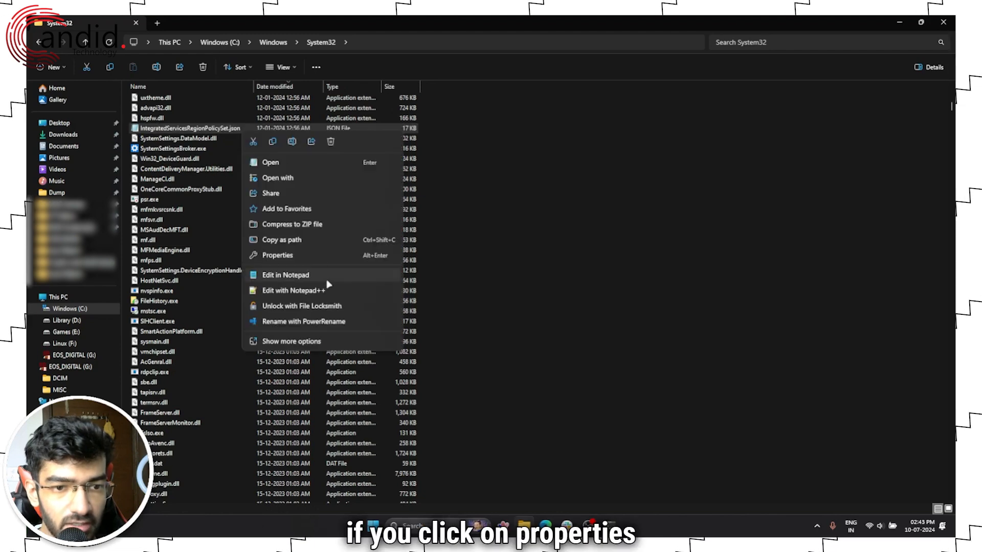
left_click(277, 256)
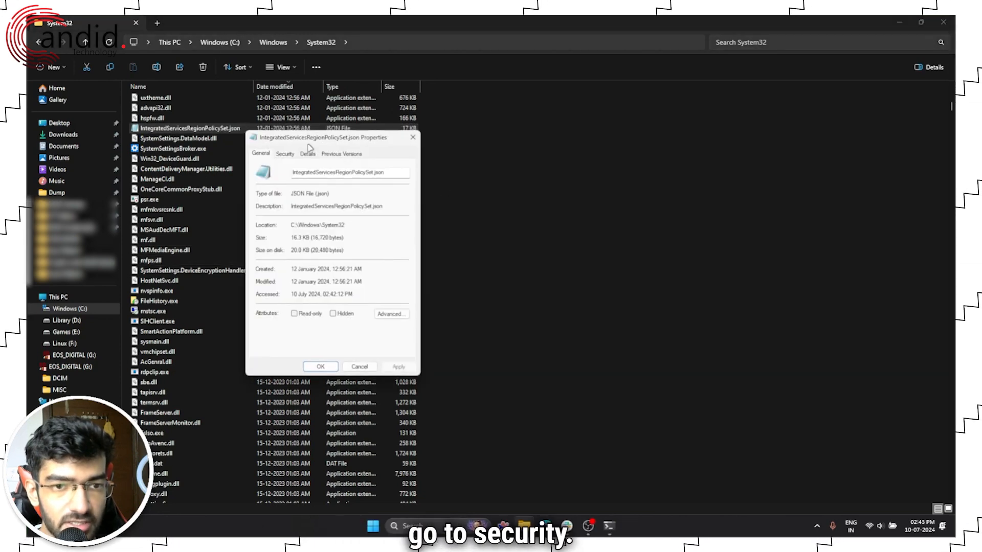
left_click(284, 153)
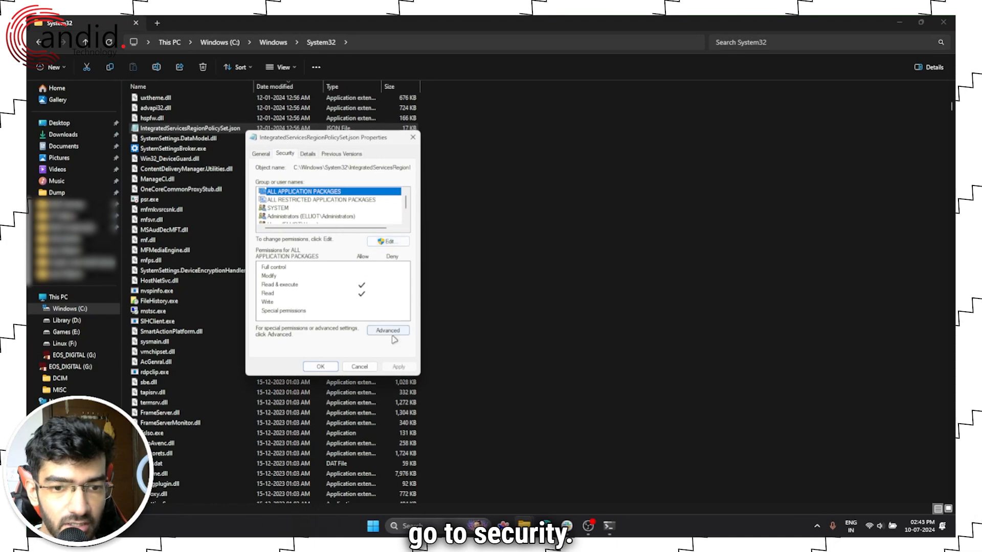
left_click(387, 330)
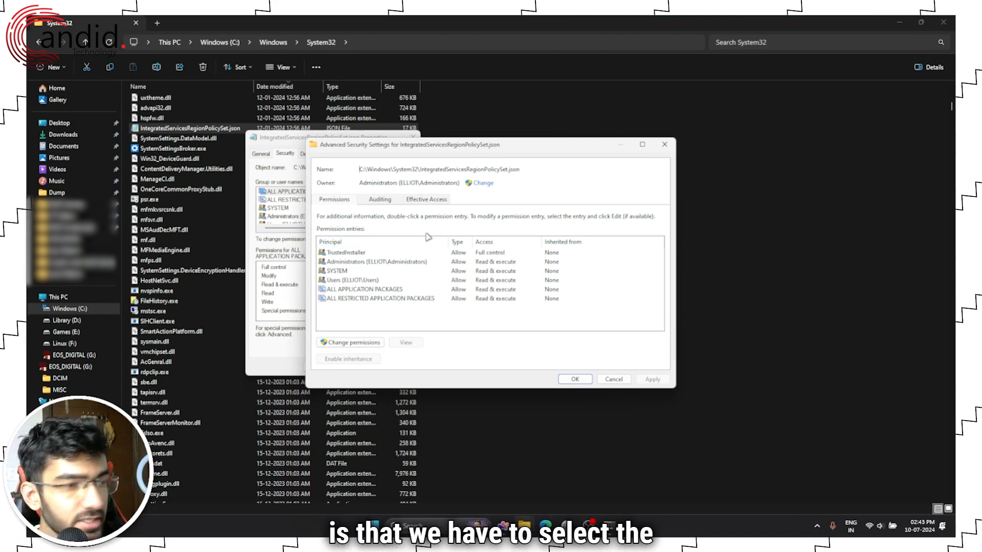
left_click(386, 261)
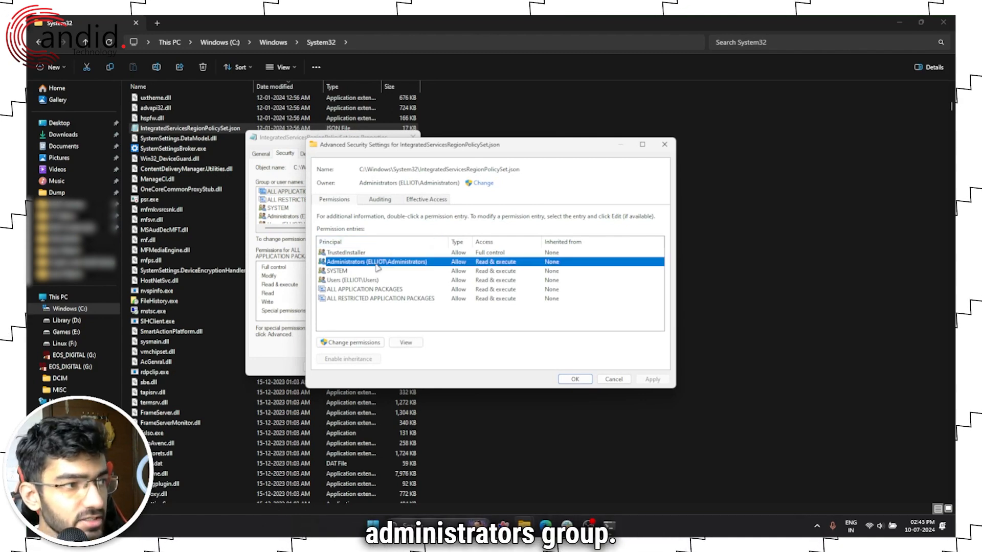
mouse_move(477, 266)
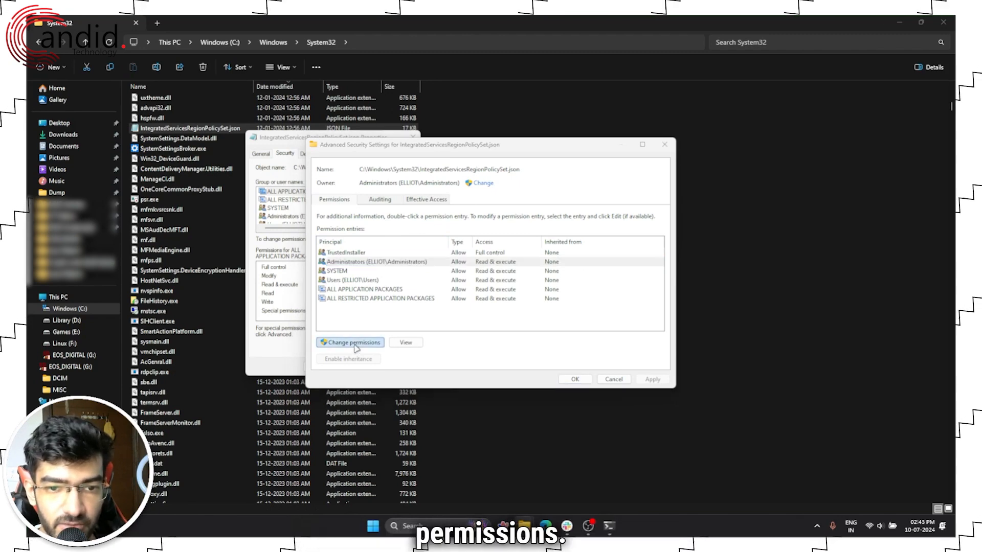
Grant Administrators Full control, accept the system folder warning, and close Properties.
left_click(350, 341)
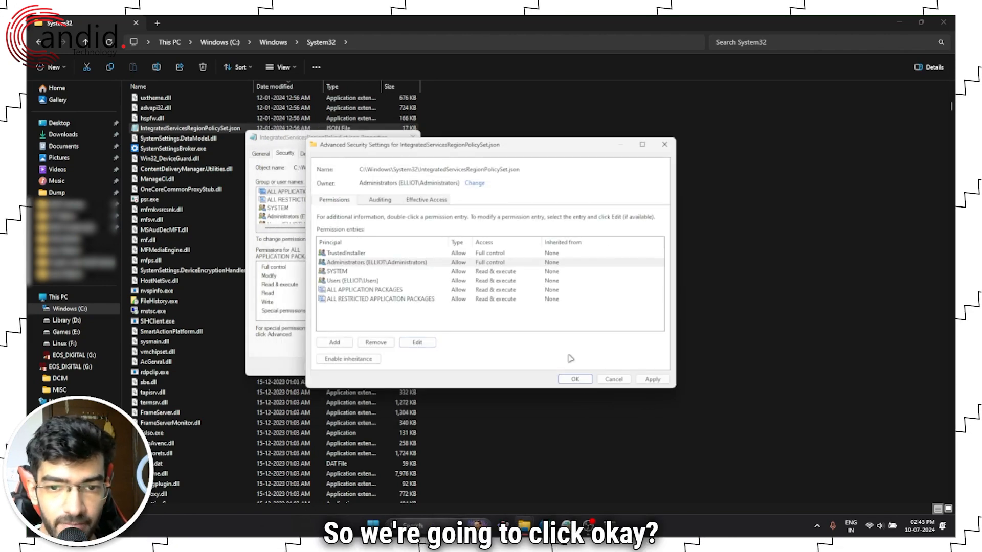
left_click(652, 378)
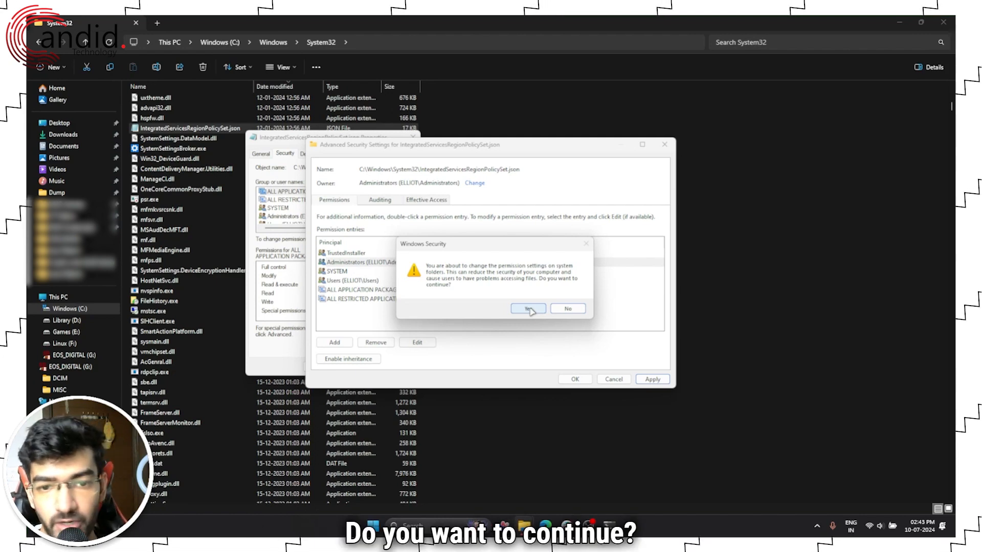
left_click(528, 309)
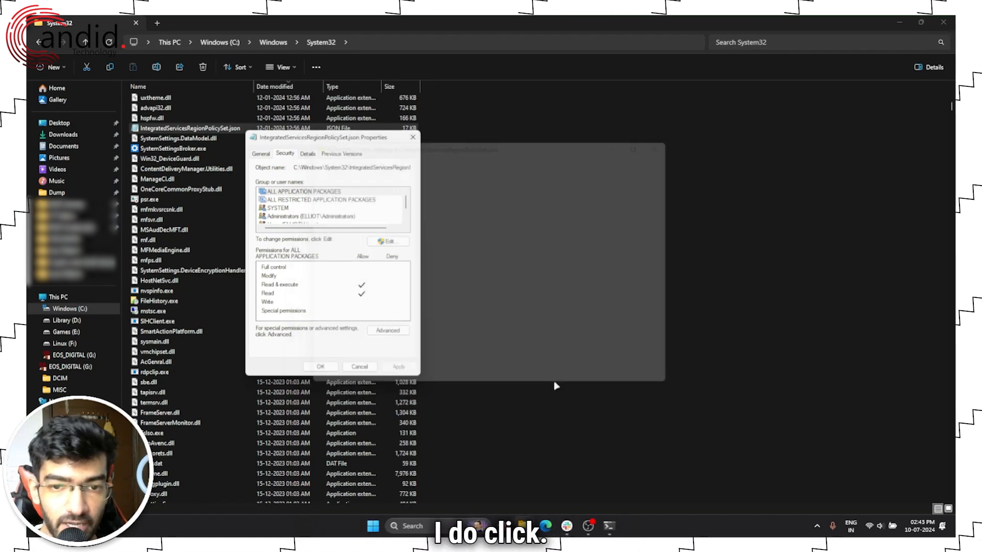
left_click(360, 366)
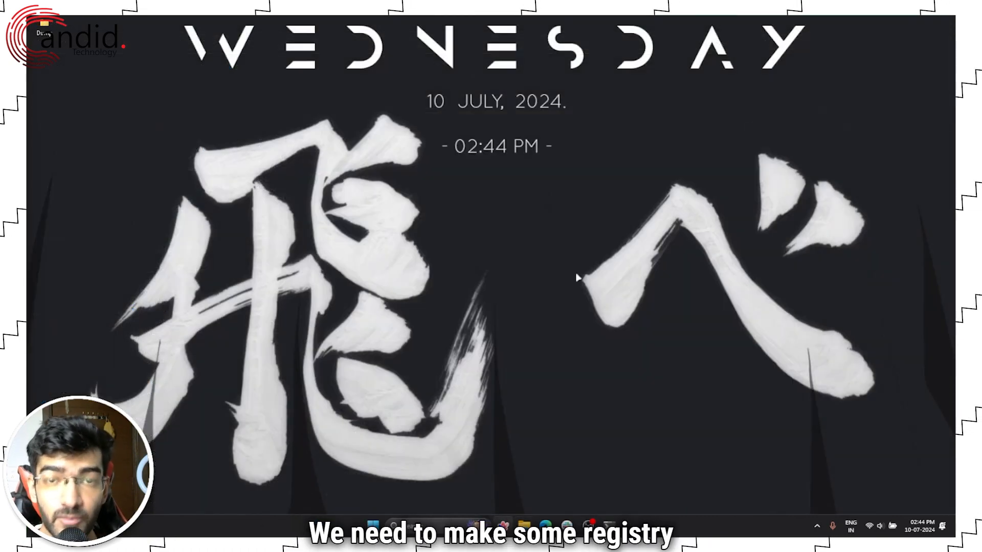
Launch regedit and view HKEY_USERS\.DEFAULT\Control Panel\International\Geo, noting Name = IN.
key("Win+r")
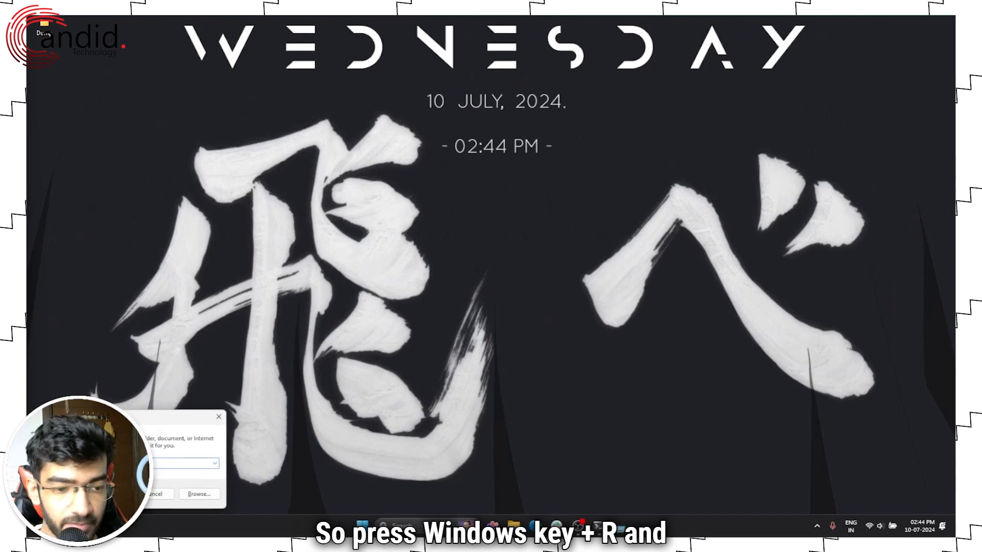
key("Win+R")
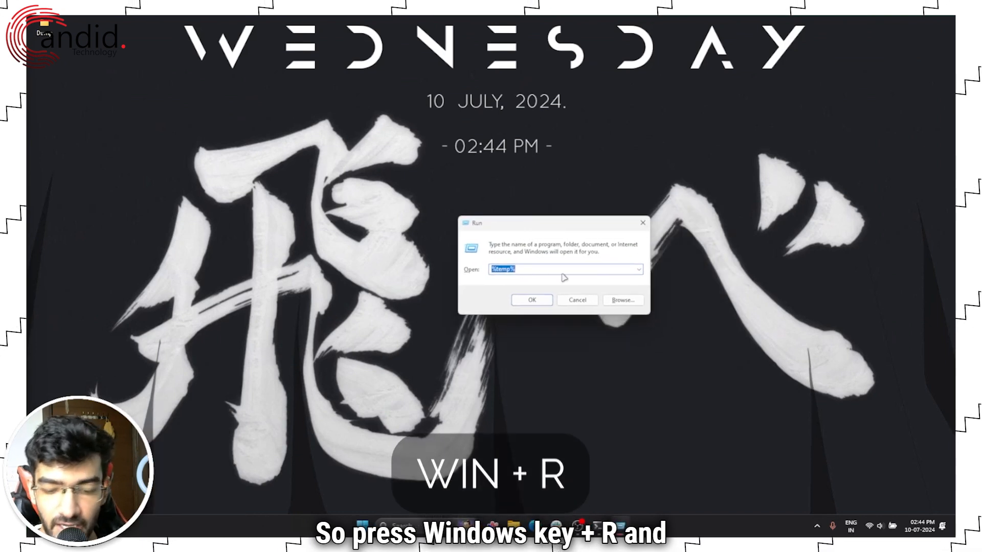
type("regedit")
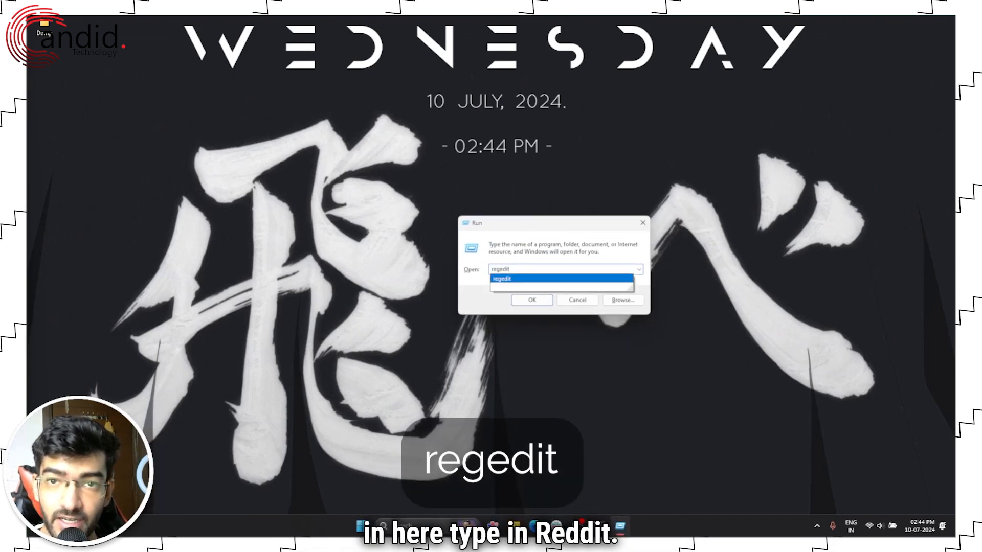
left_click(532, 300)
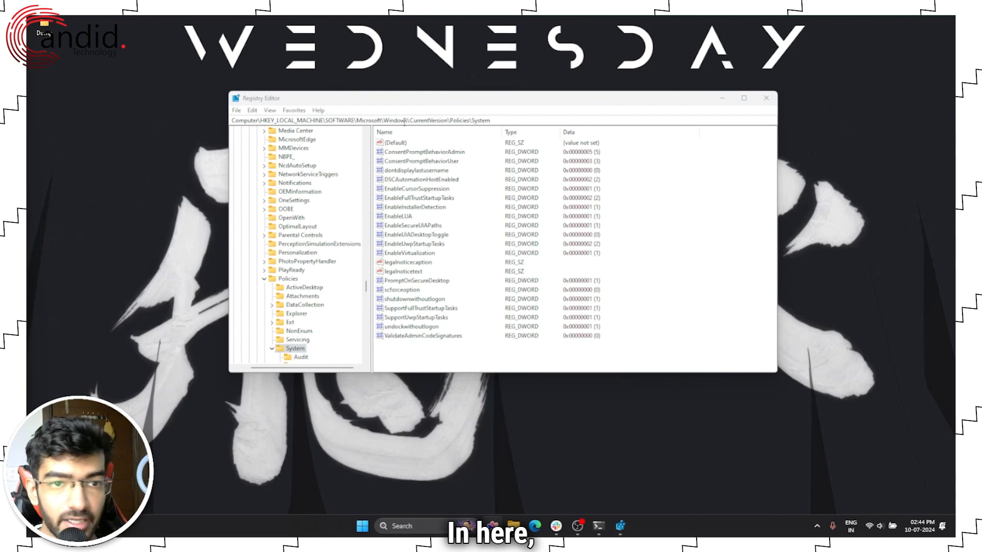
left_click(370, 120)
type("Computer\\HKEY_USERS\\.DEFAULT\\Control Panel\\International\\Geo")
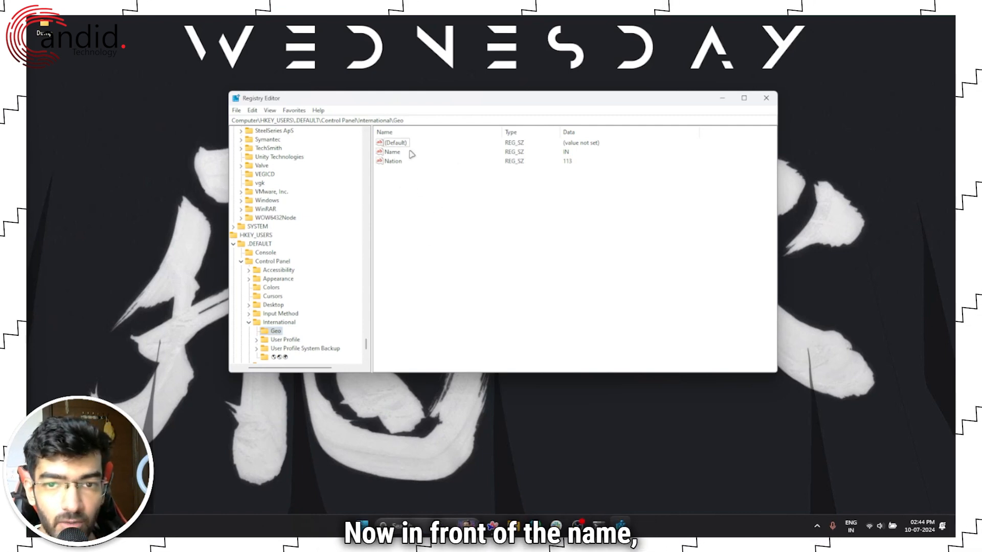
left_click(392, 151)
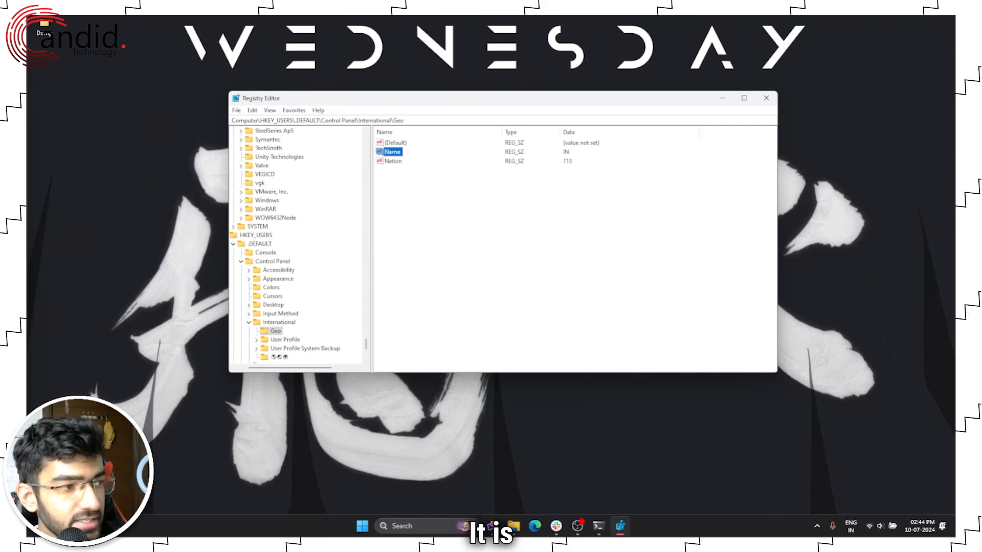
mouse_move(462, 261)
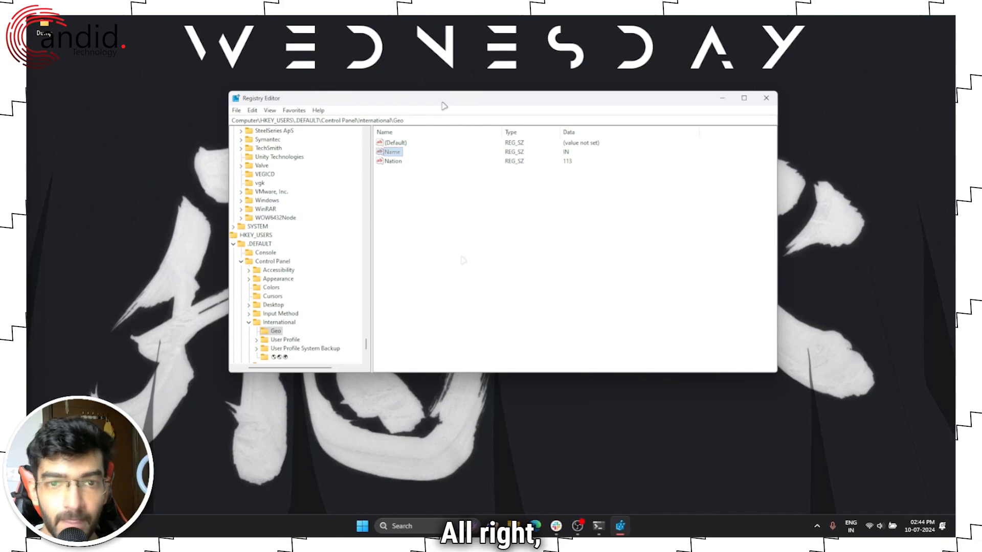
left_click(362, 527)
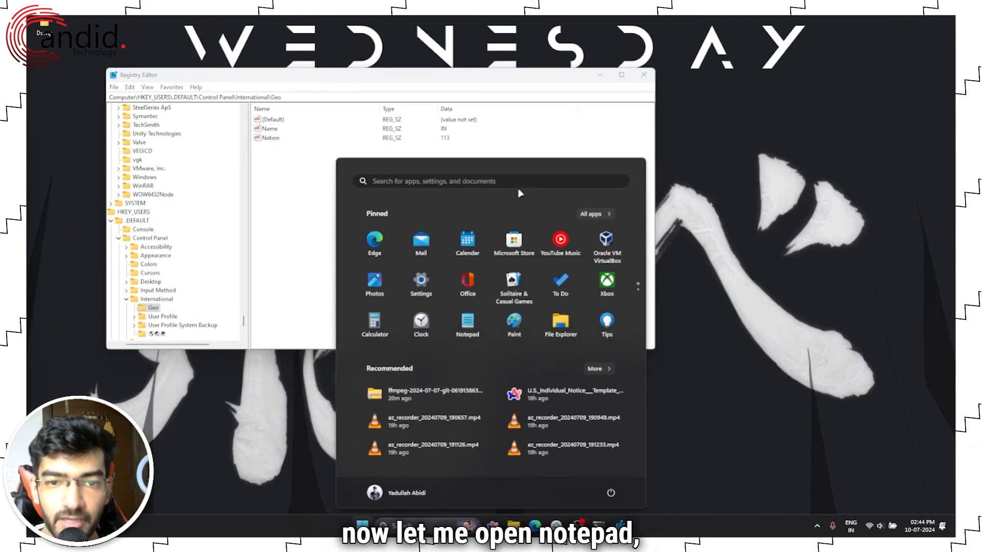
Launch Notepad from Start search with Run as administrator.
type("notepad")
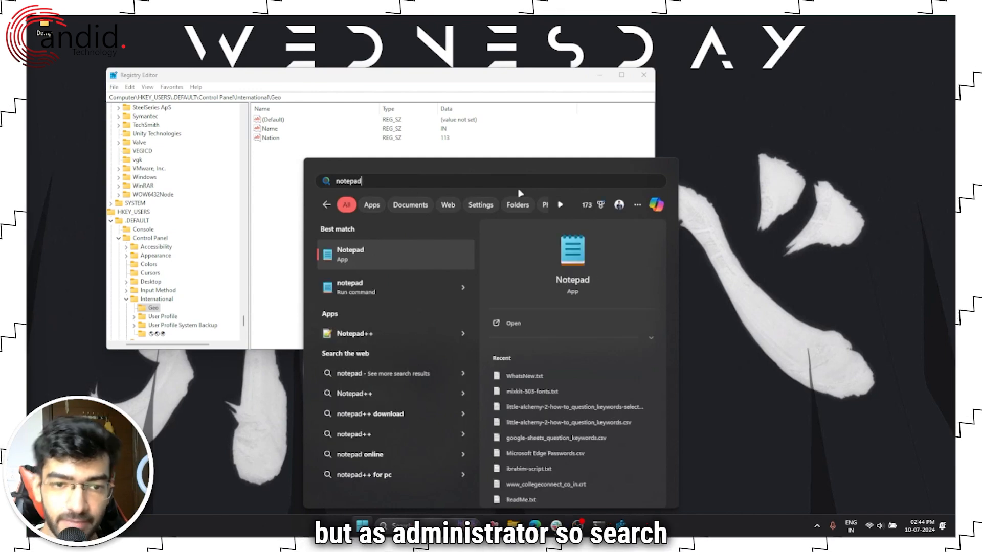
mouse_move(521, 270)
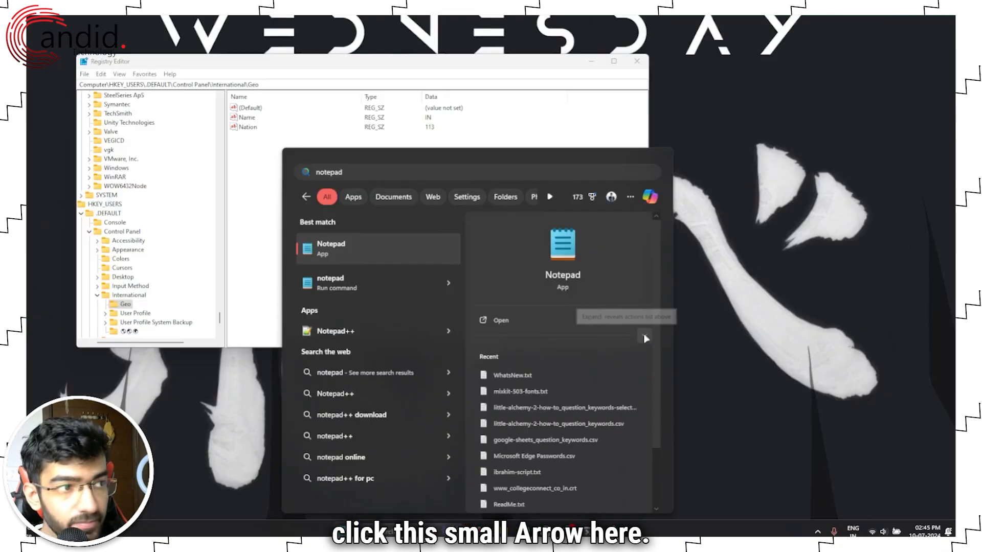
left_click(645, 339)
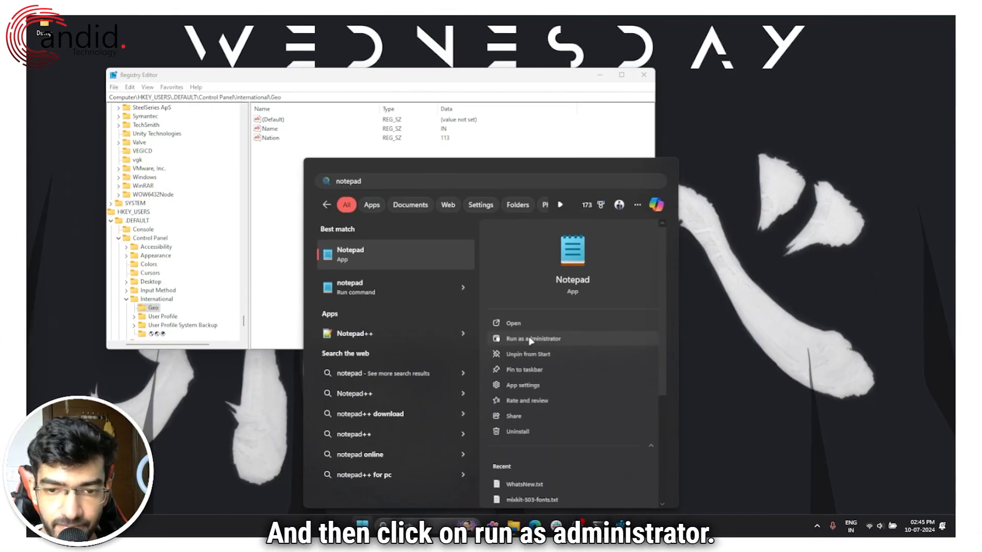
left_click(533, 339)
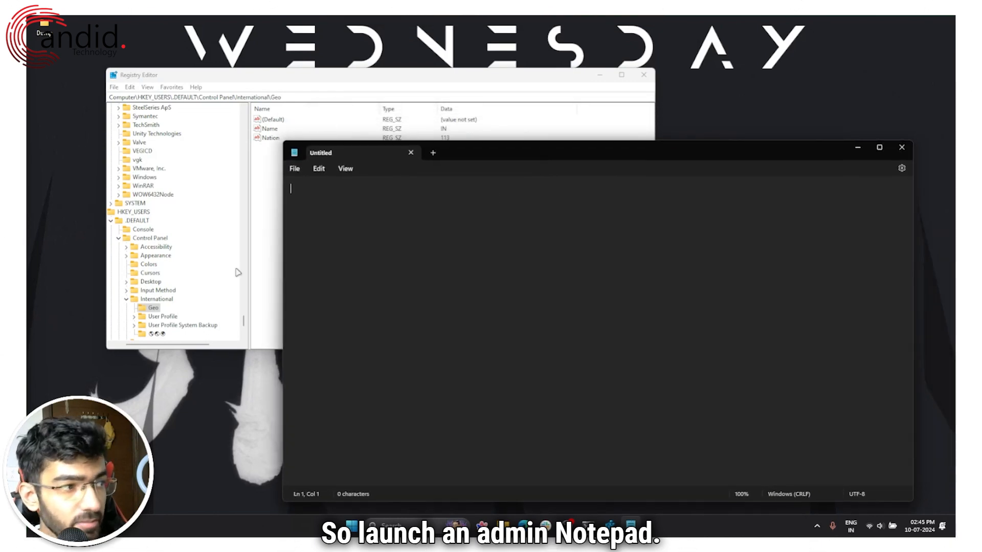
In File > Open, go to System32, show All files, and enter IntegratedServicesRegionPolicySet.json.
left_click(346, 168)
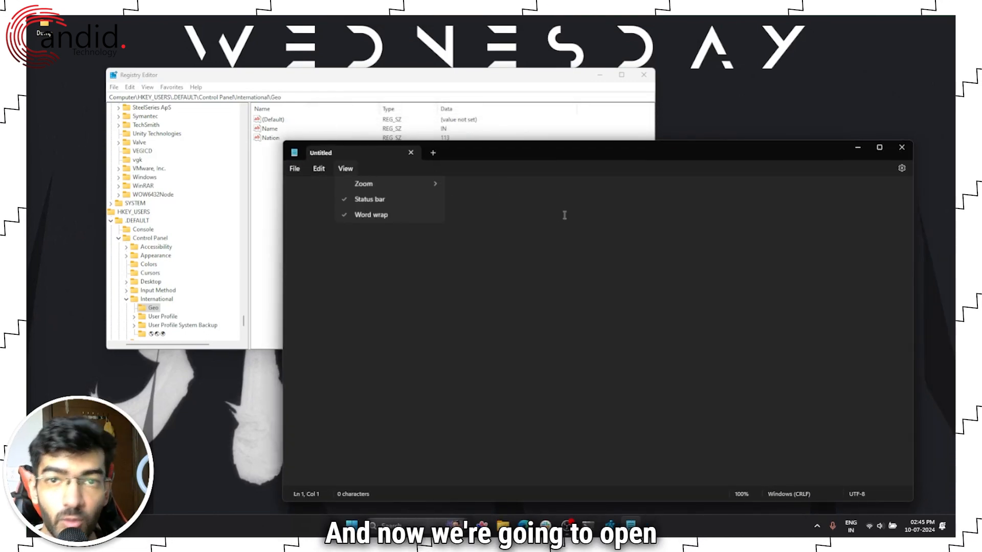
left_click(293, 167)
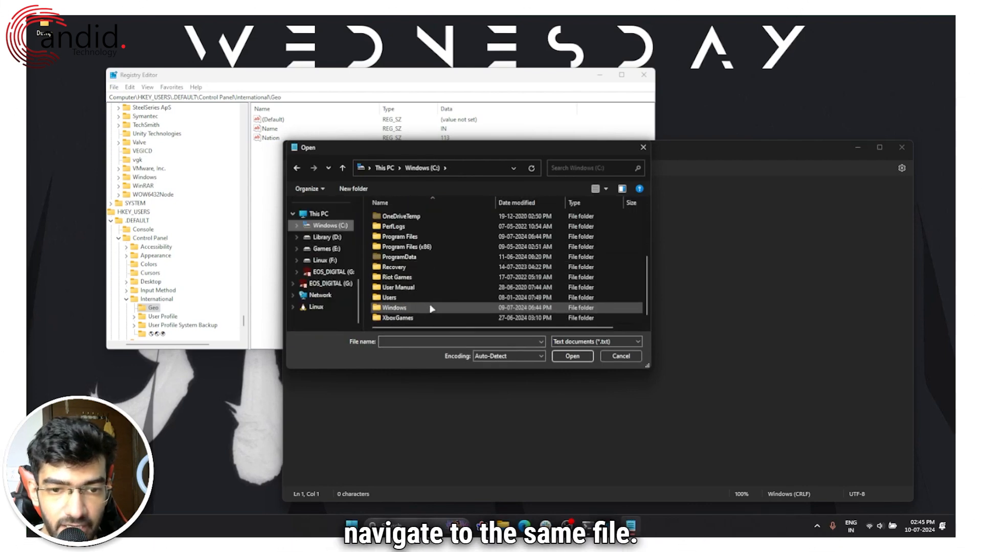
double_click(394, 307)
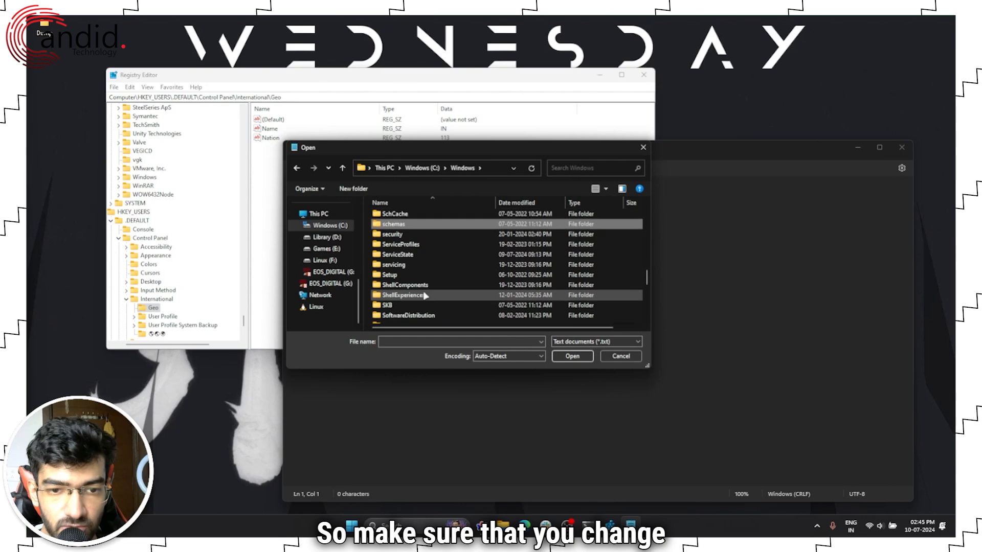
left_click(596, 341)
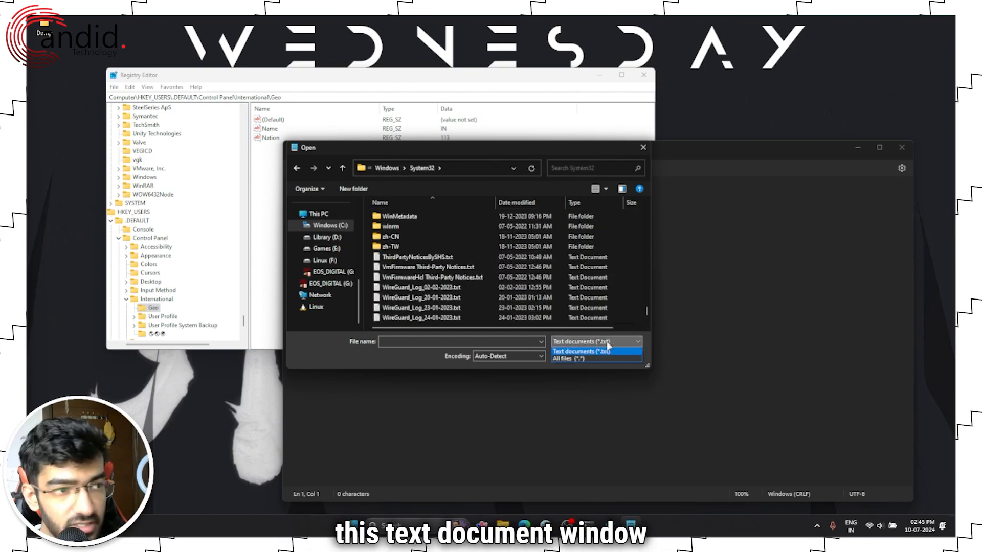
left_click(573, 358)
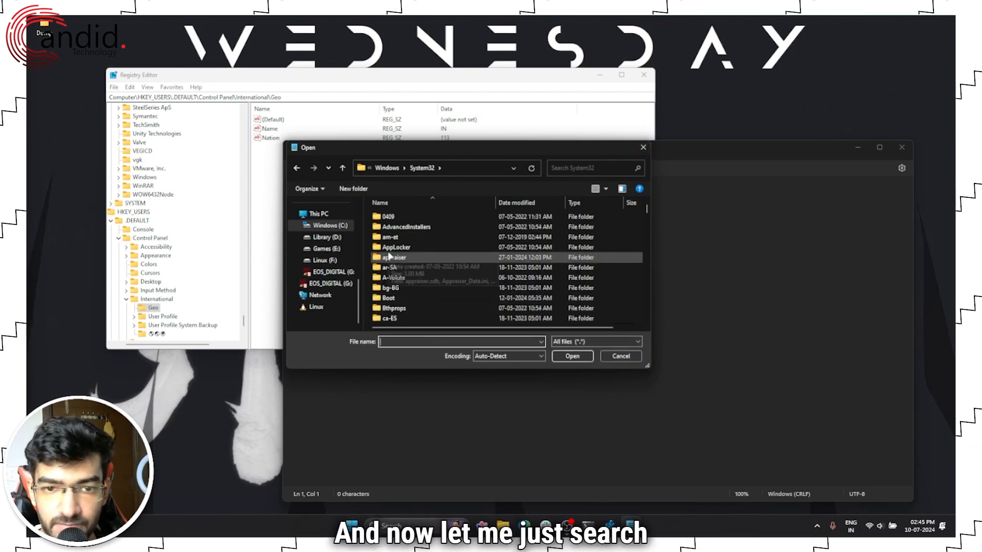
type("IntegratedServicesRegionPolicySet.json")
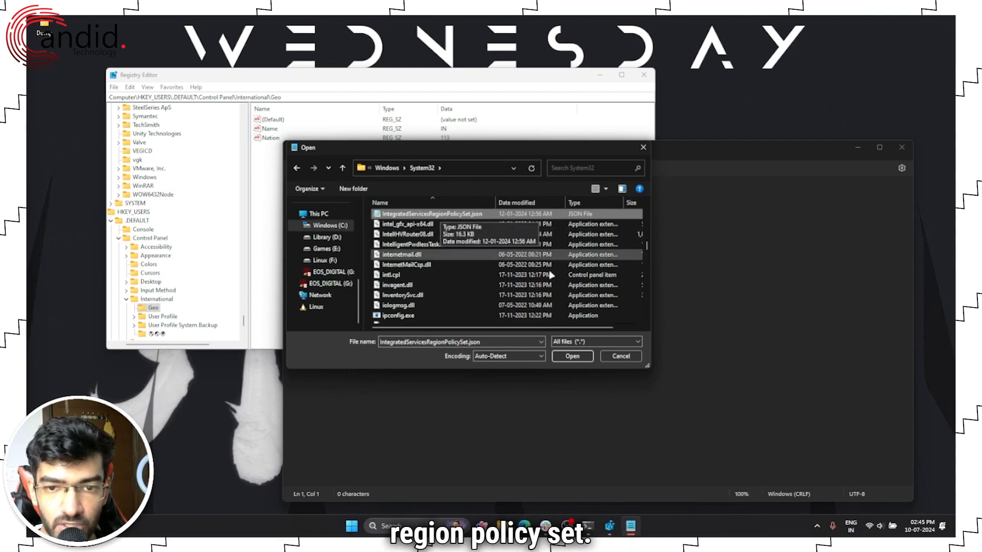
Locate the 'Edge is uninstallable' policy in IntegratedServicesRegionPolicySet.json.
left_click(573, 356)
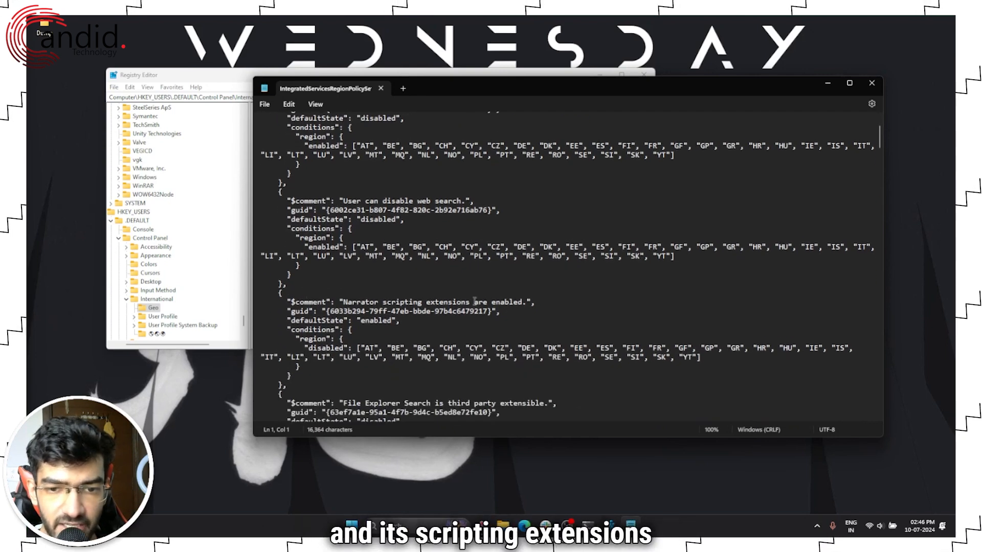
scroll("down", 3)
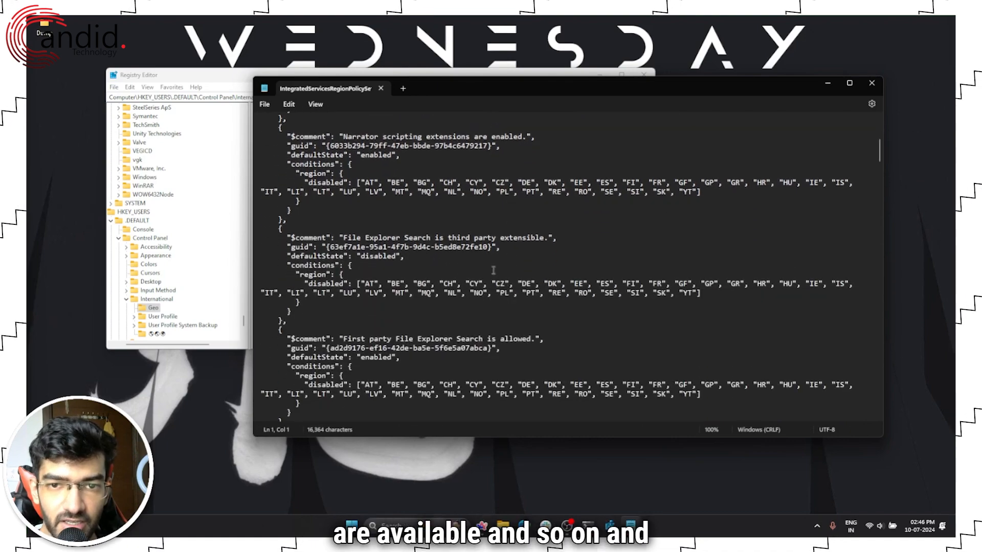
scroll("down", 3)
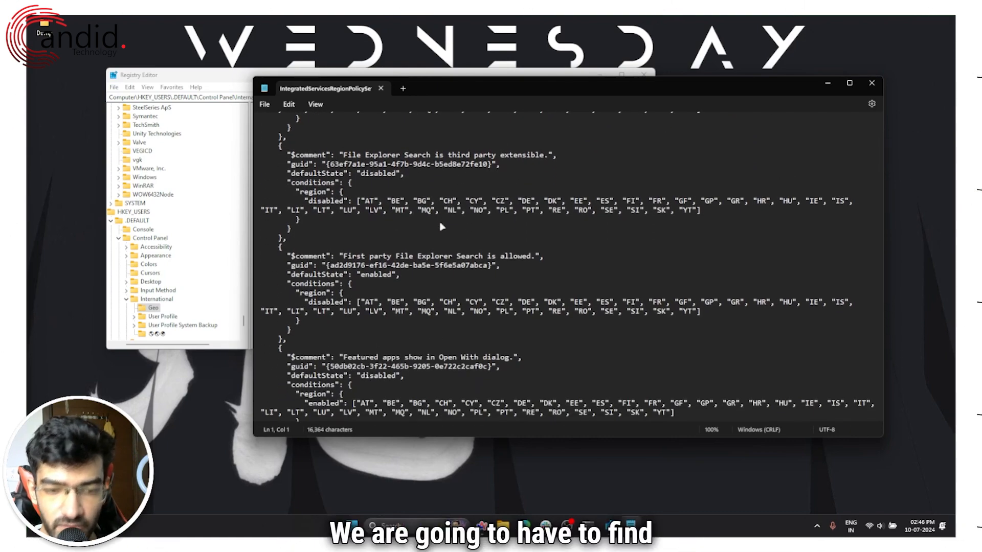
type("edge")
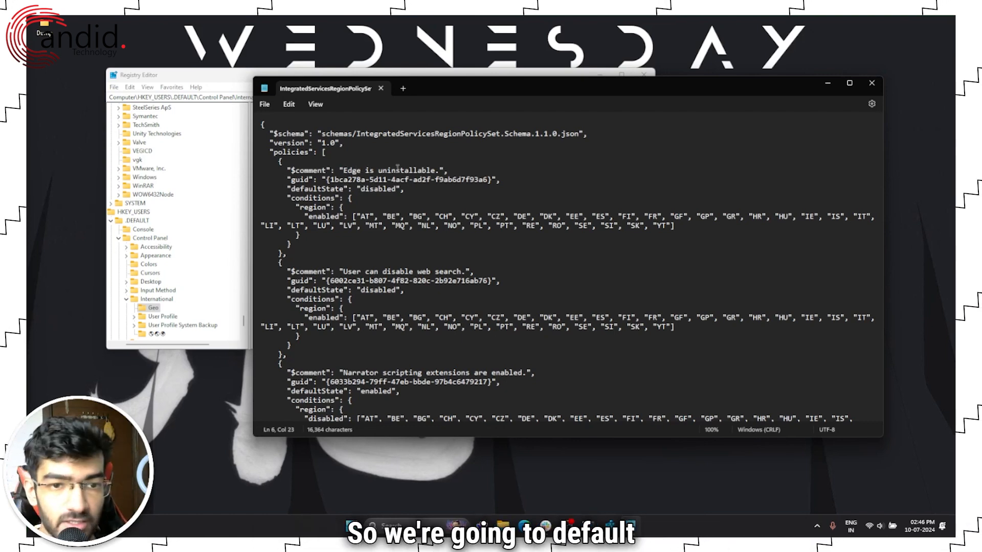
Change its defaultState to "enabled" and add "IN" to the enabled regions.
double_click(378, 190)
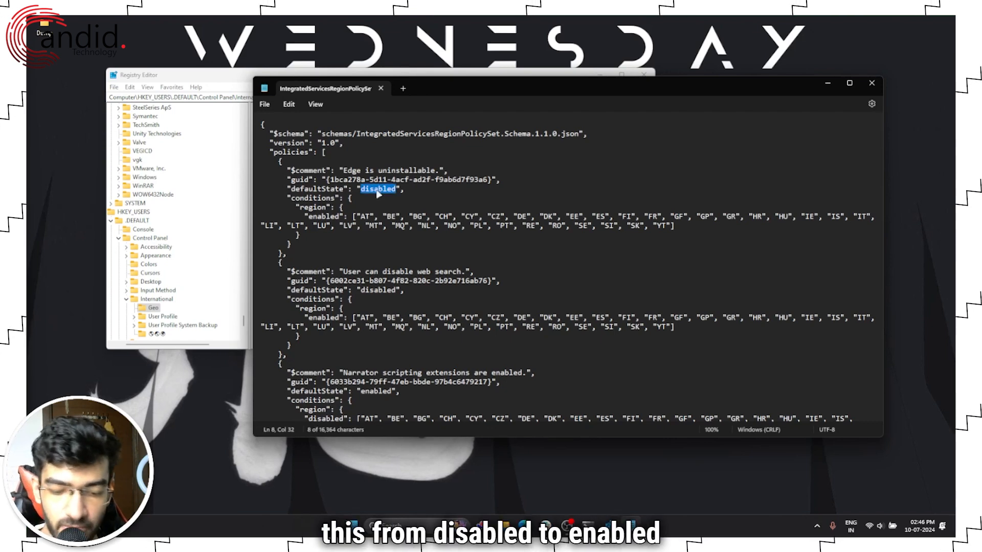
type("enabled")
left_click(567, 221)
type(", ")
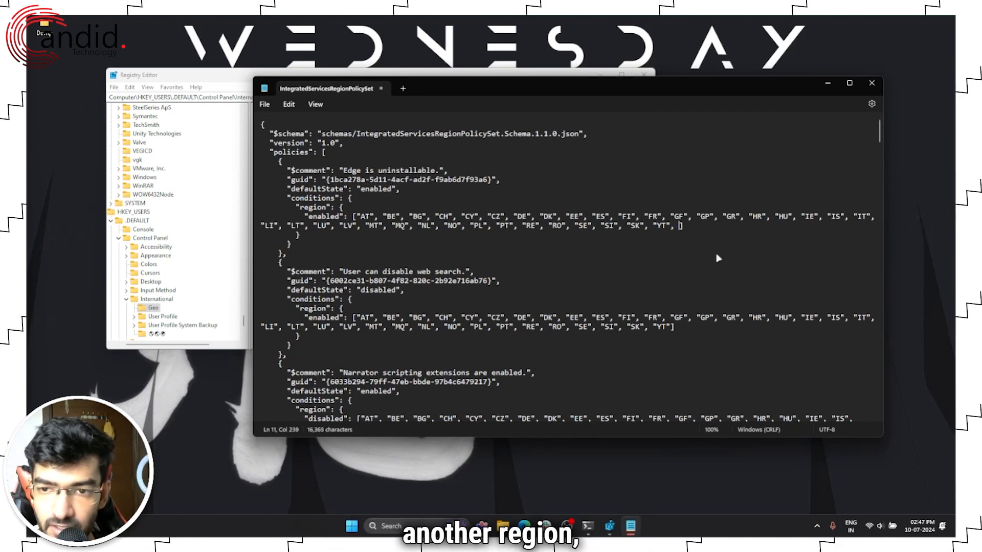
type("\"IN\"")
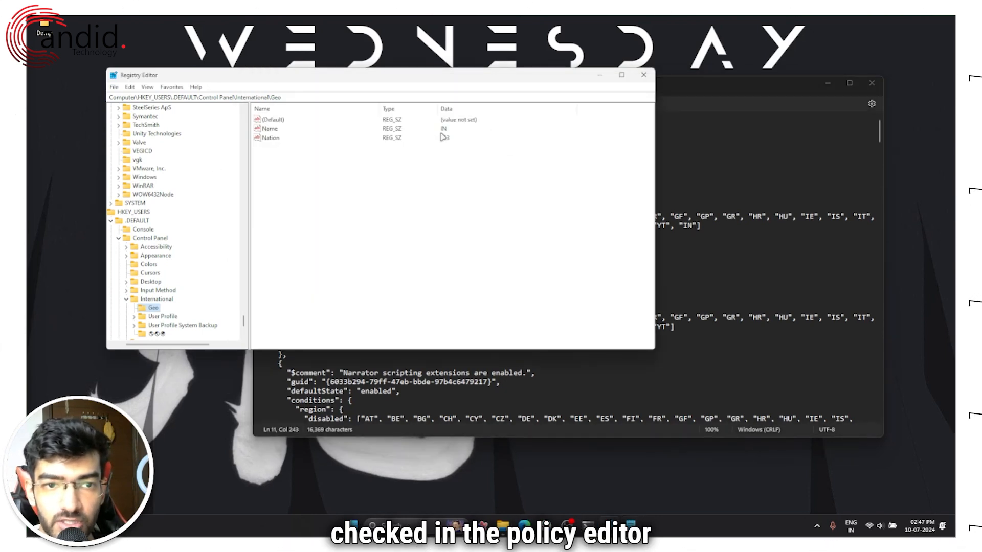
left_click(268, 129)
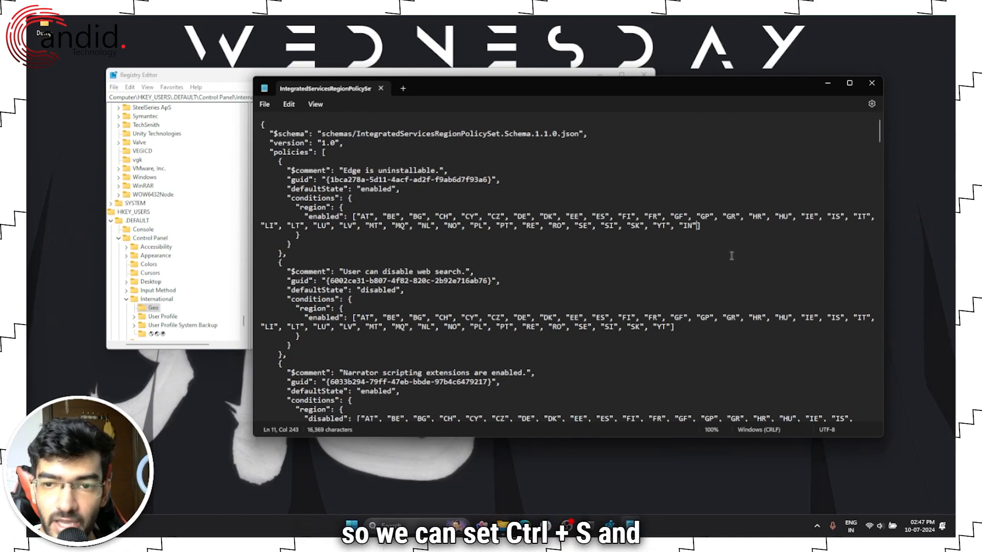
mouse_move(871, 84)
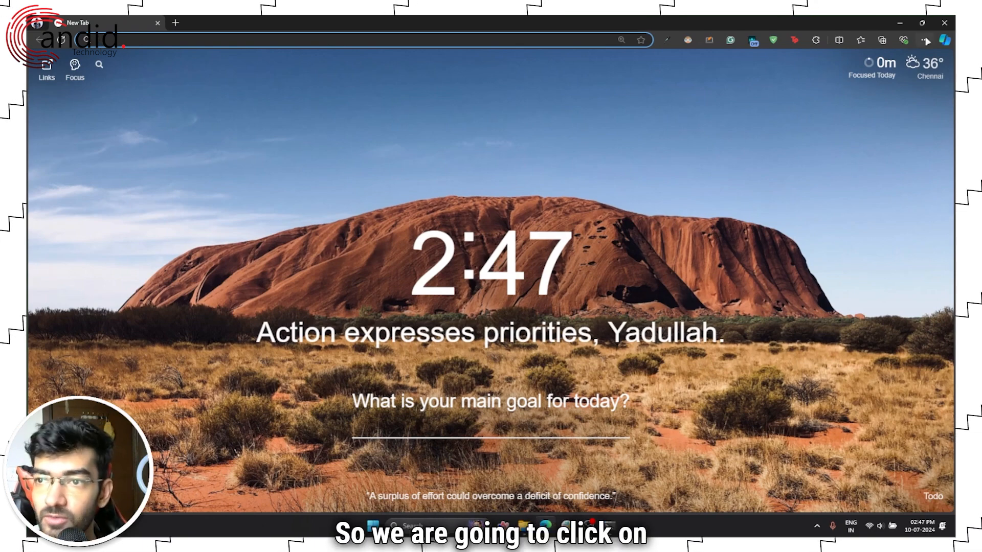
Switch off Startup boost under Edge's System and performance settings.
left_click(924, 39)
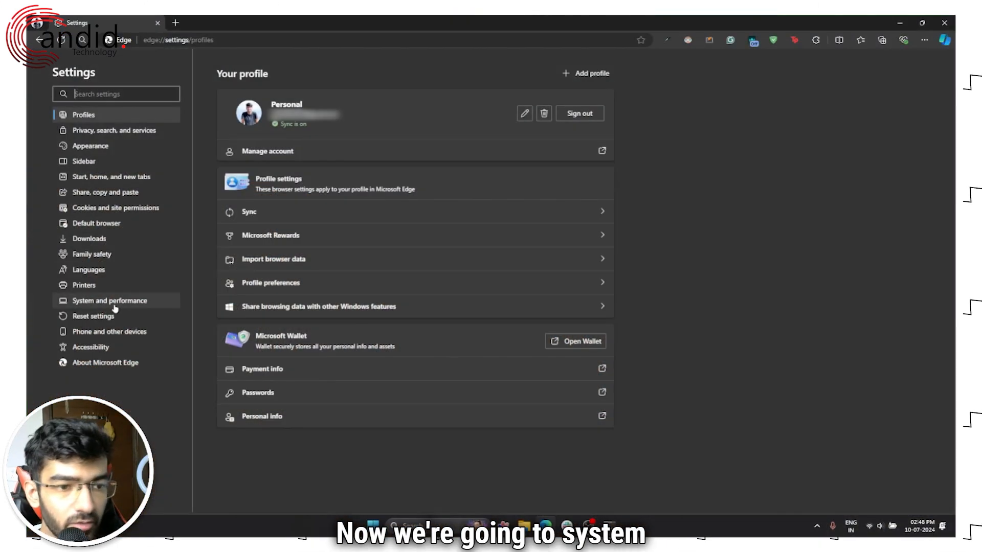
left_click(109, 300)
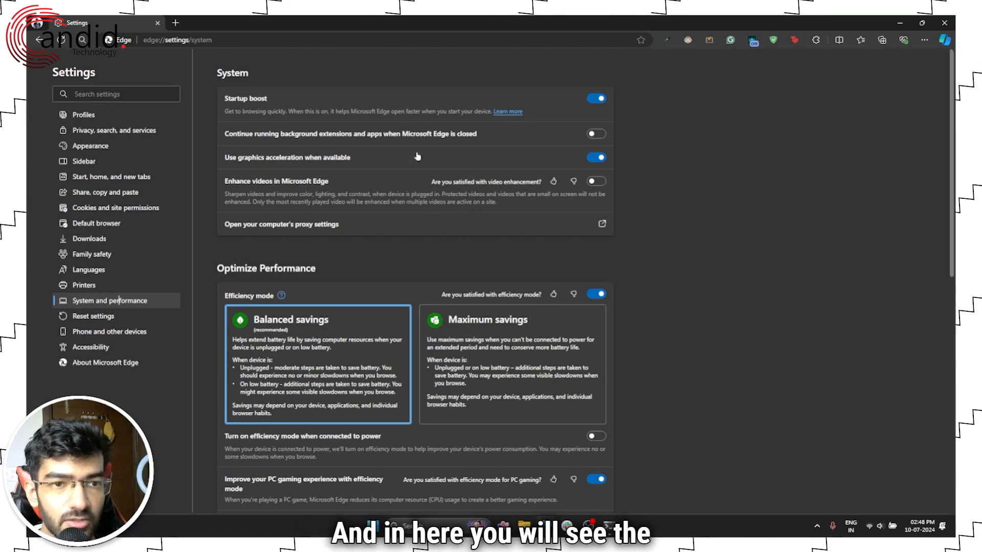
mouse_move(328, 104)
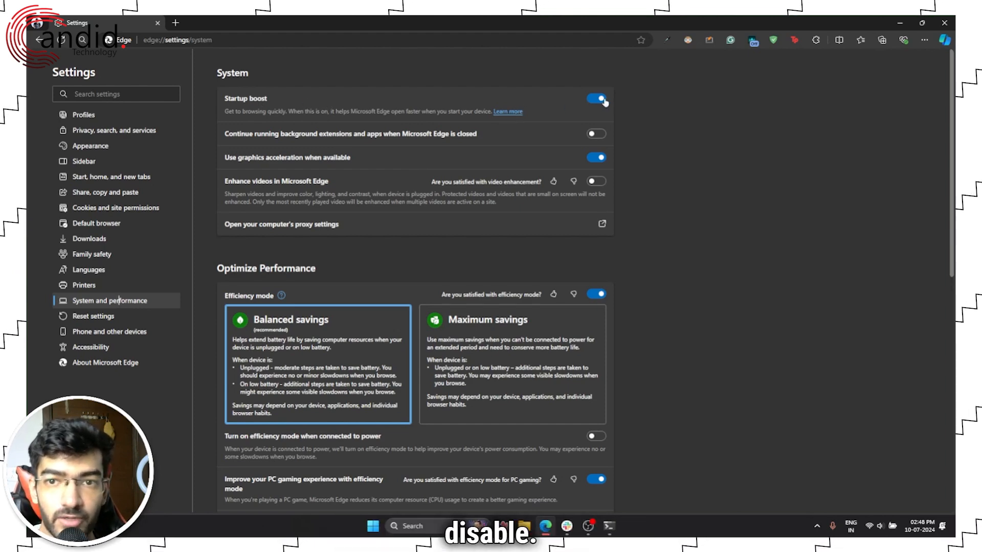
left_click(597, 98)
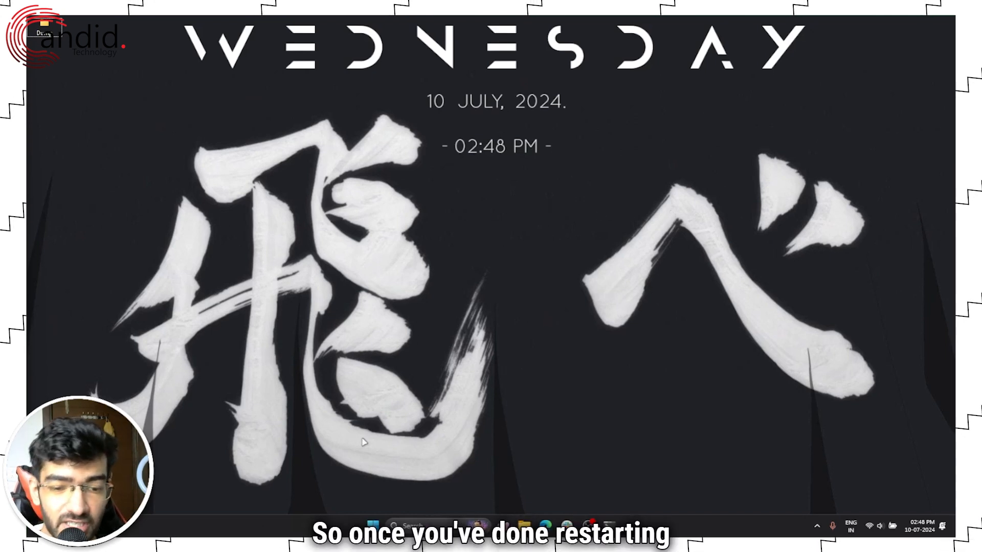
mouse_move(534, 368)
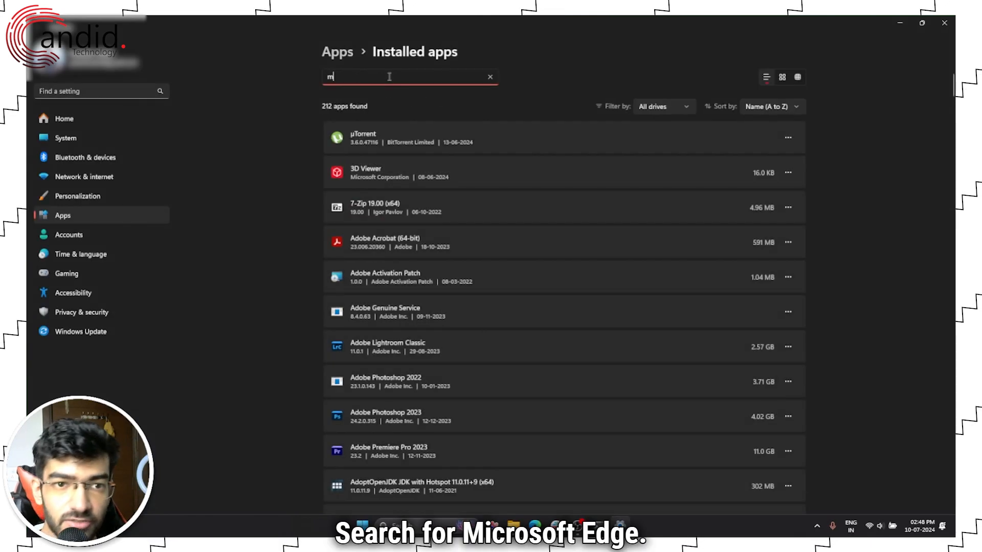
Filter Installed apps by 'edge', listing Microsoft Edge, Edge Update and WebView2 Runtime.
type("icc")
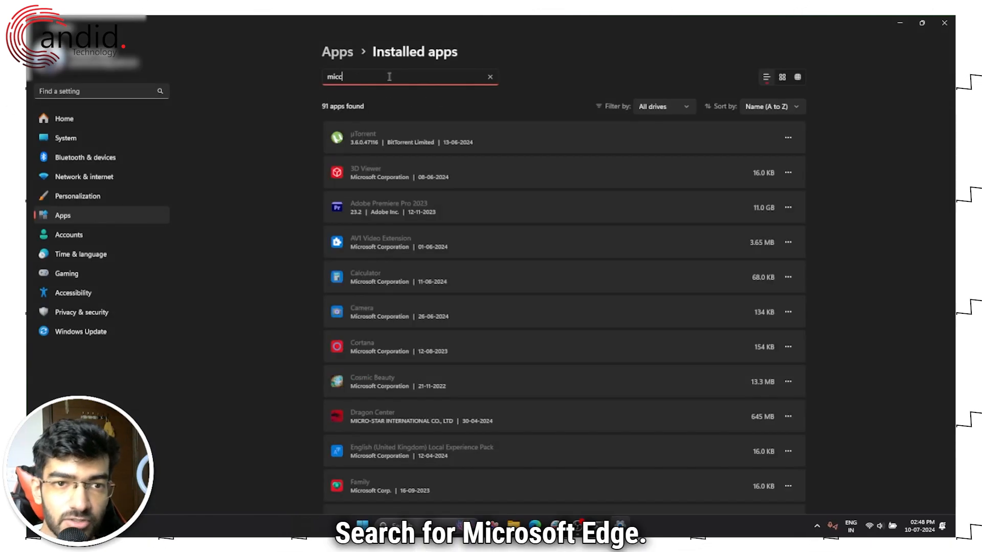
type("edge")
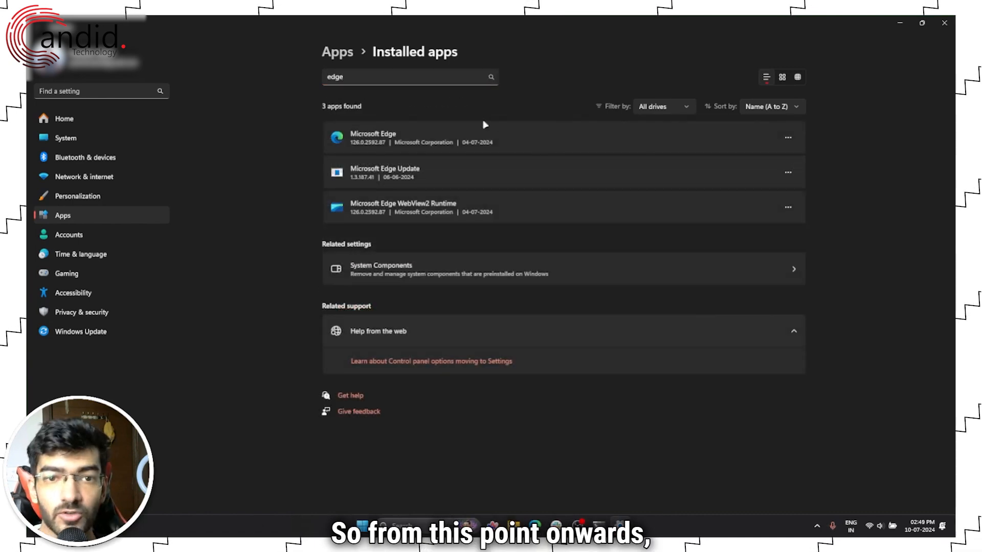